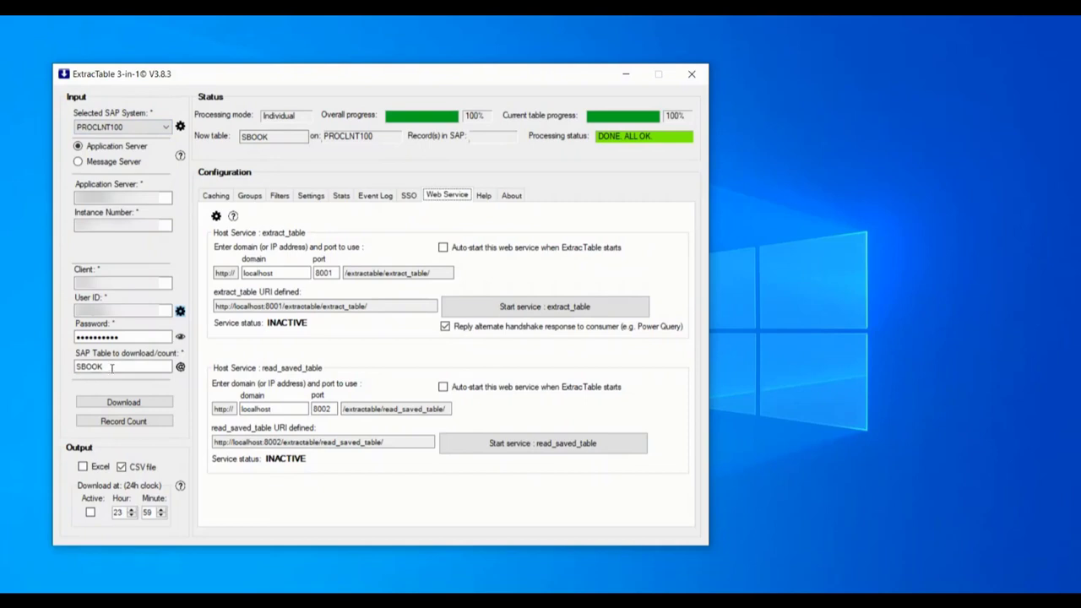
Start the SBOOK table download and watch its caching progress until it finishes.
click(122, 365)
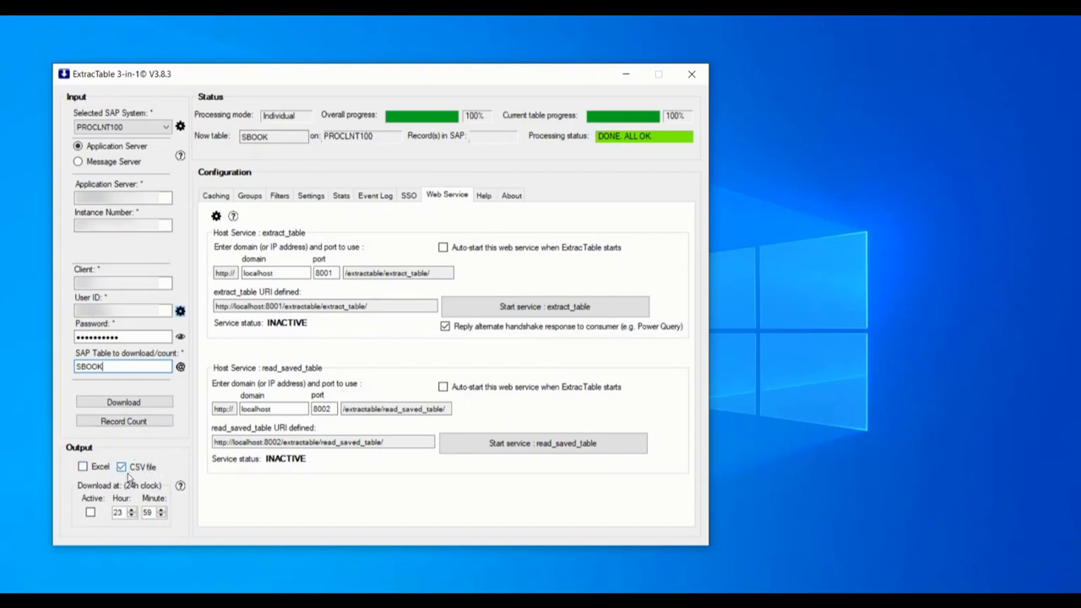
click(123, 402)
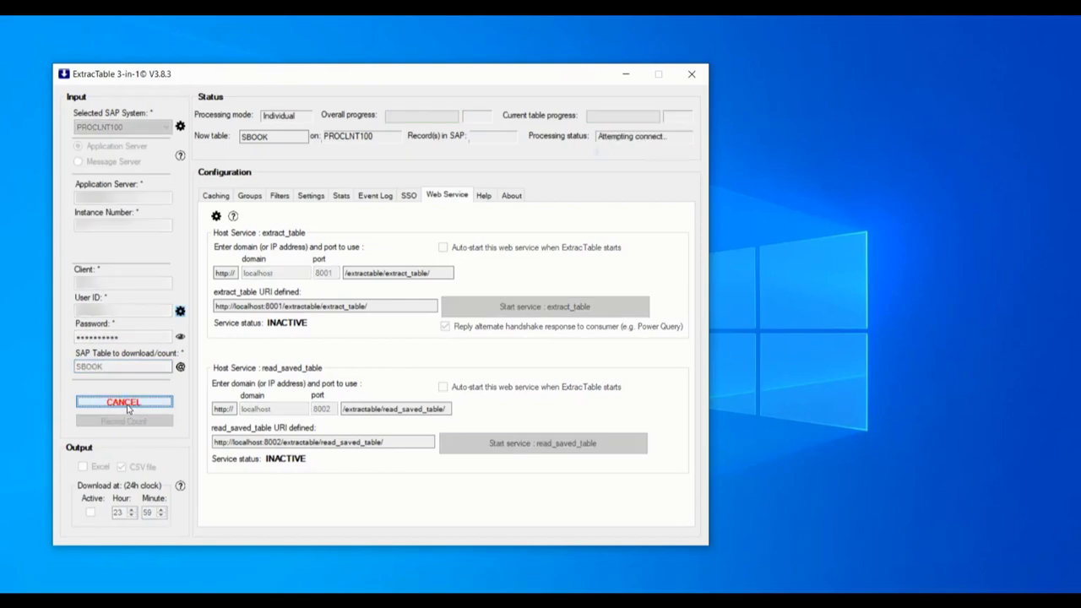
mouse_move(178, 235)
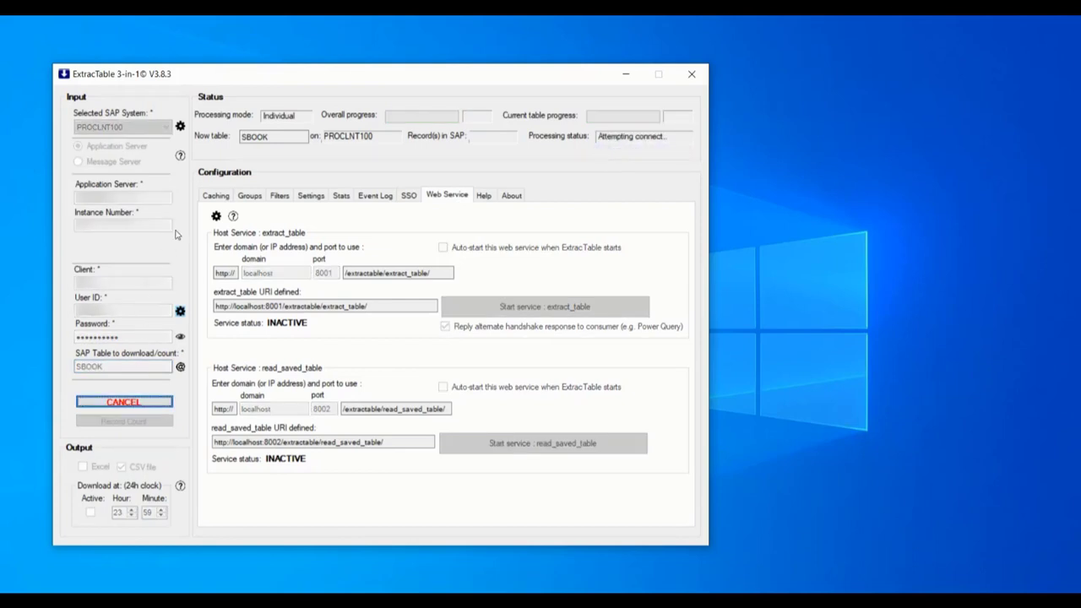
click(216, 196)
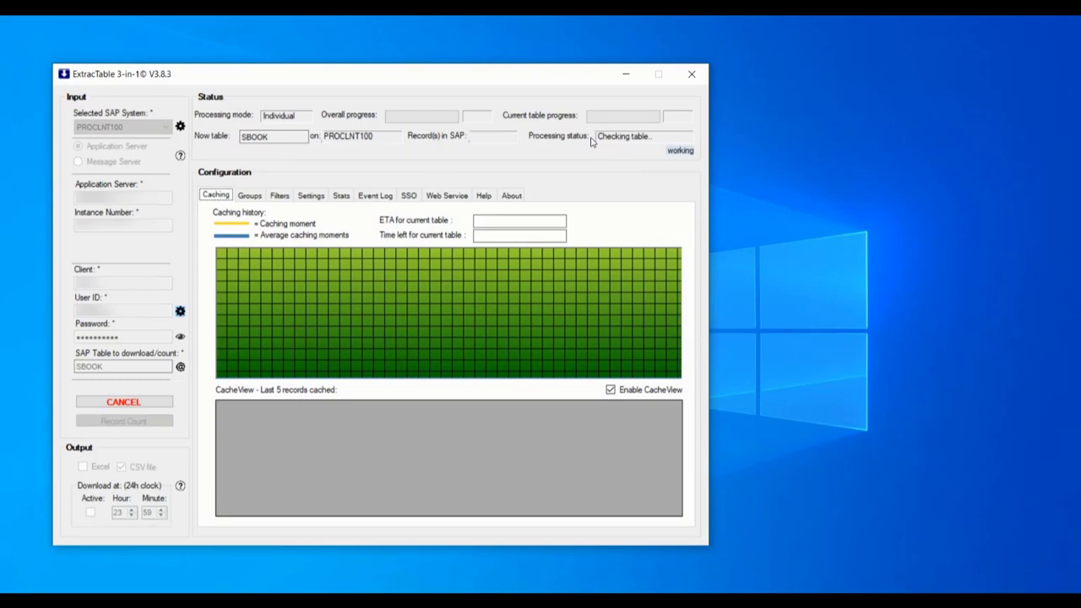
mouse_move(621, 125)
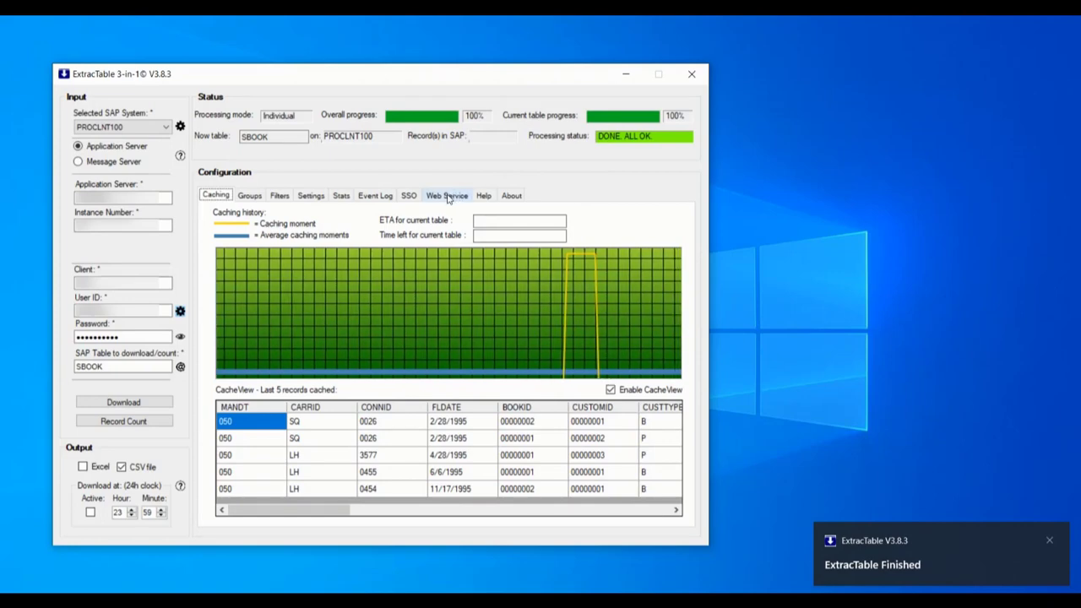
Start the extract_table and read_saved_table web services, confirming hosting for each.
click(446, 196)
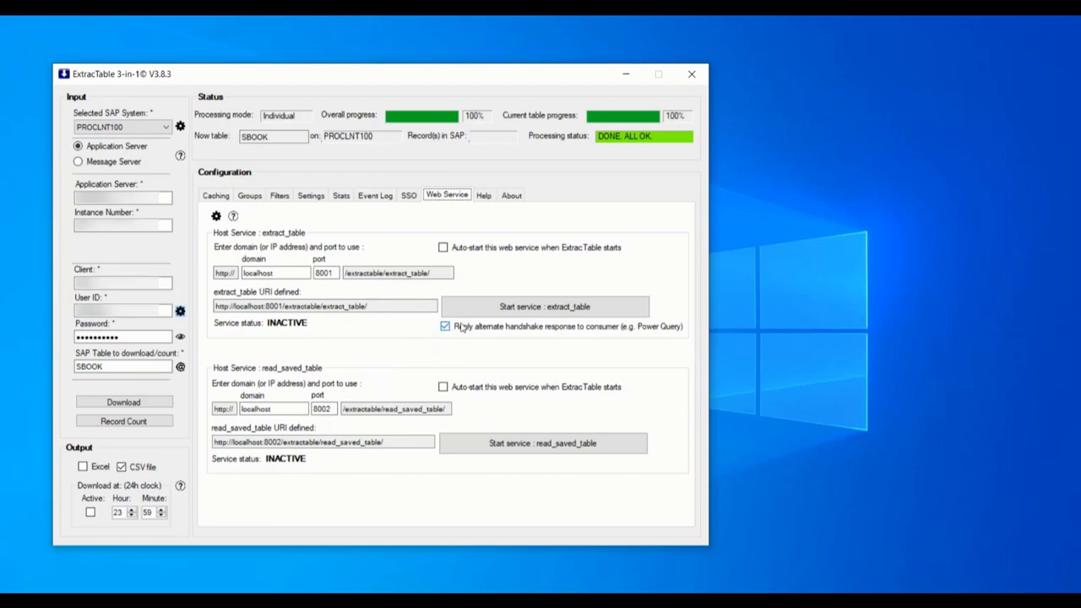
click(544, 307)
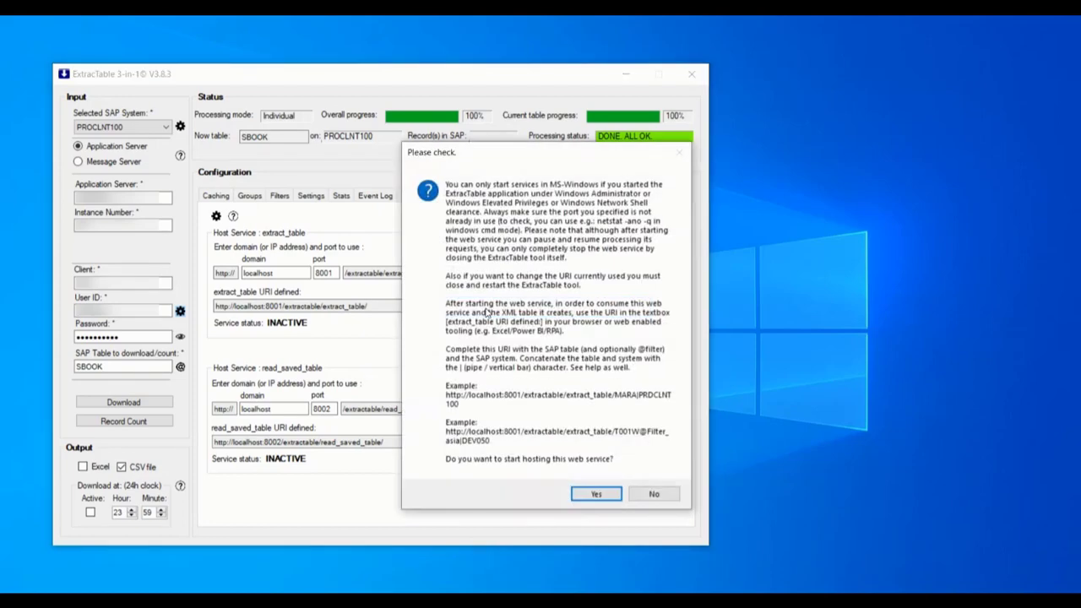
click(594, 494)
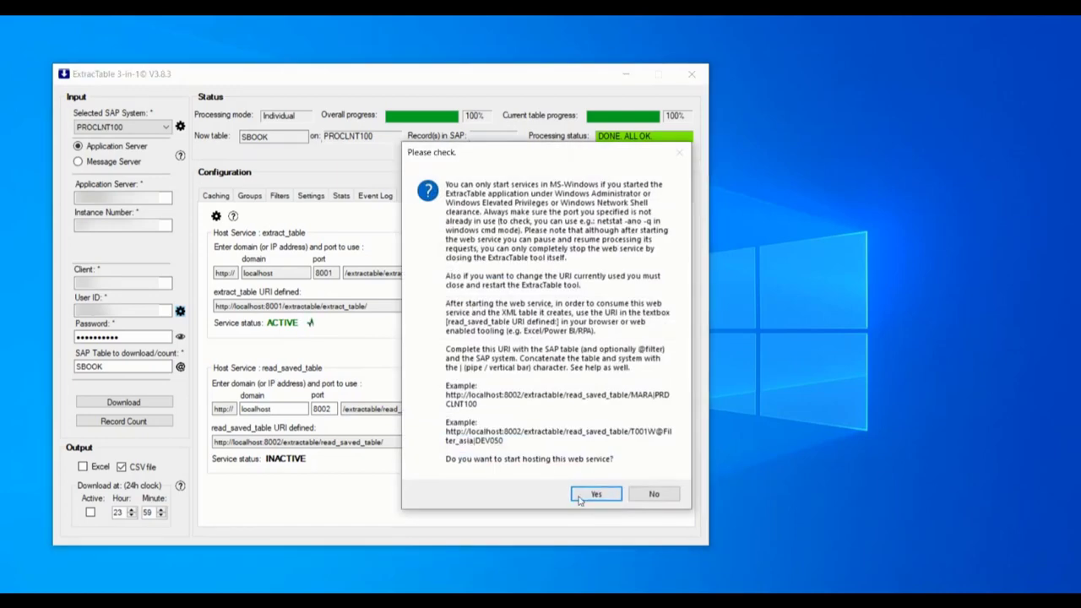
click(596, 493)
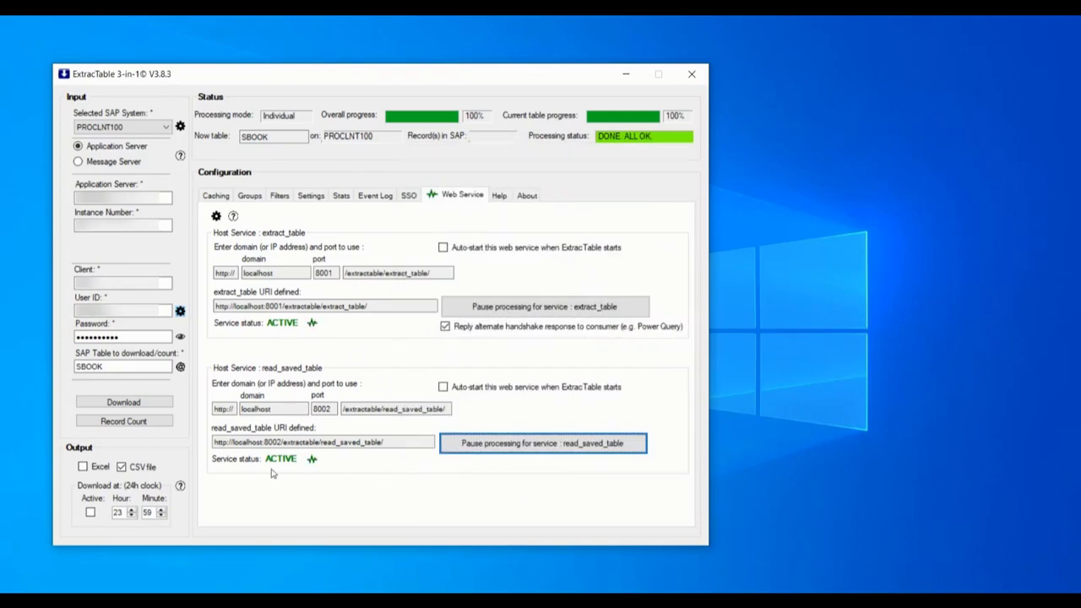
mouse_move(321, 471)
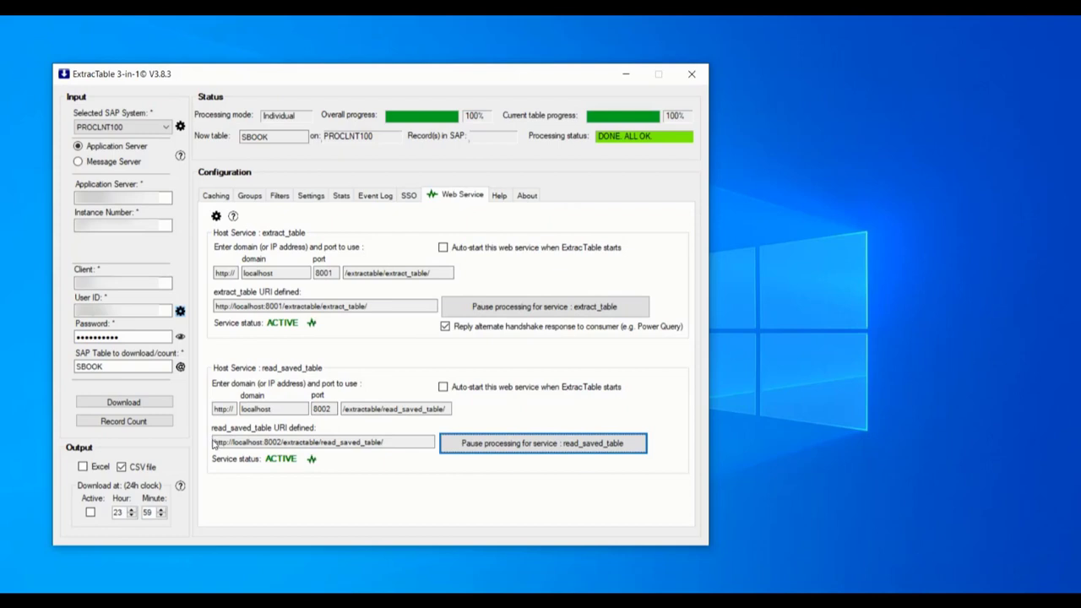
Select and copy the read_saved_table service URI from the Web Service tab.
triple_click(324, 442)
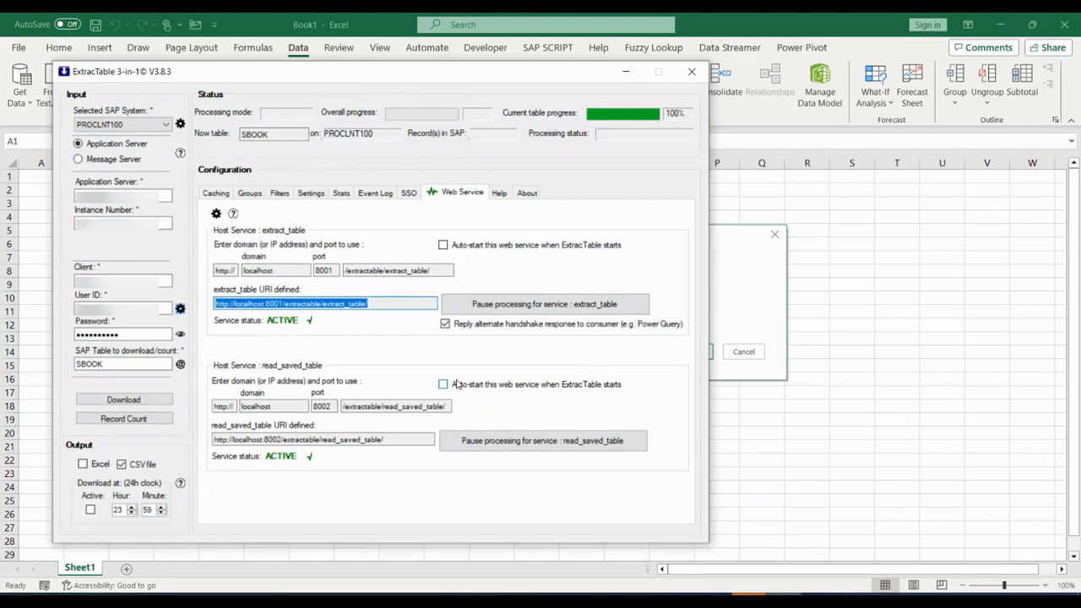
click(322, 439)
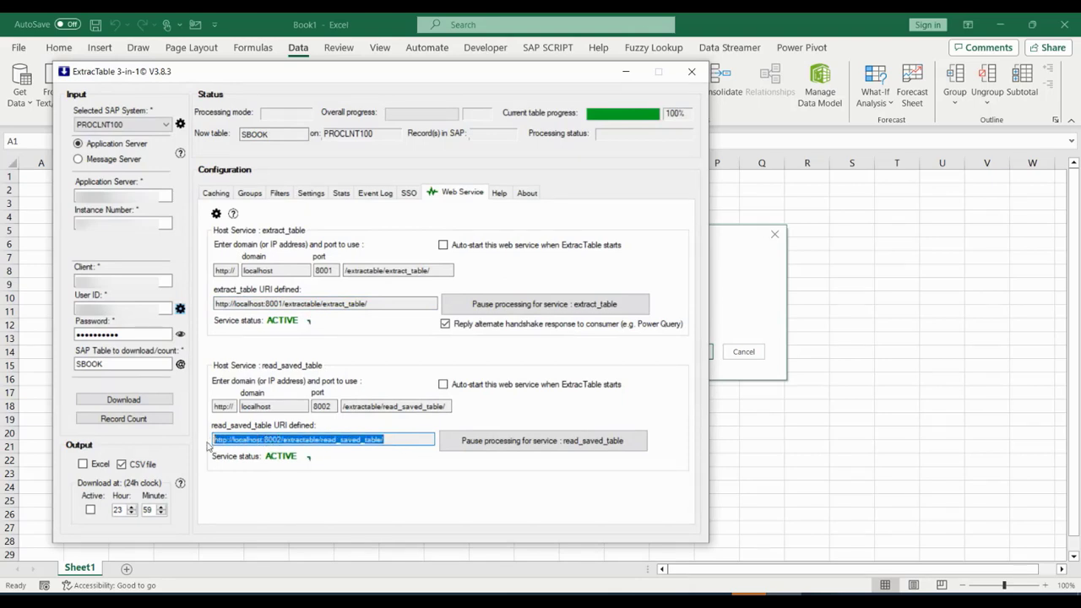
right_click(321, 439)
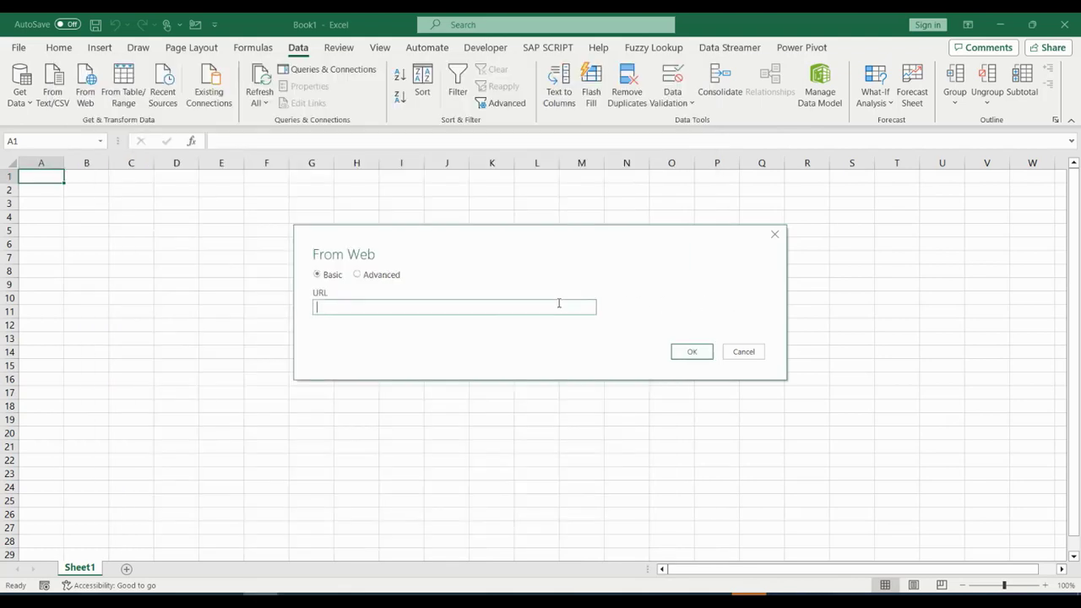
Paste the read_saved_table URI, append SBOOK|PROCLNT100, and submit the From Web request.
right_click(455, 307)
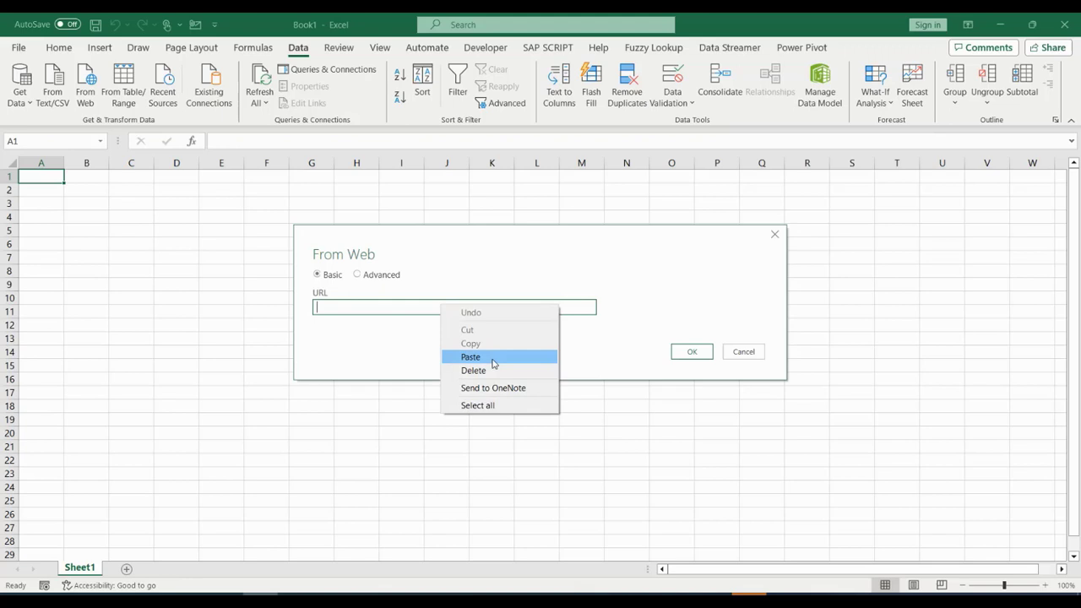
click(469, 356)
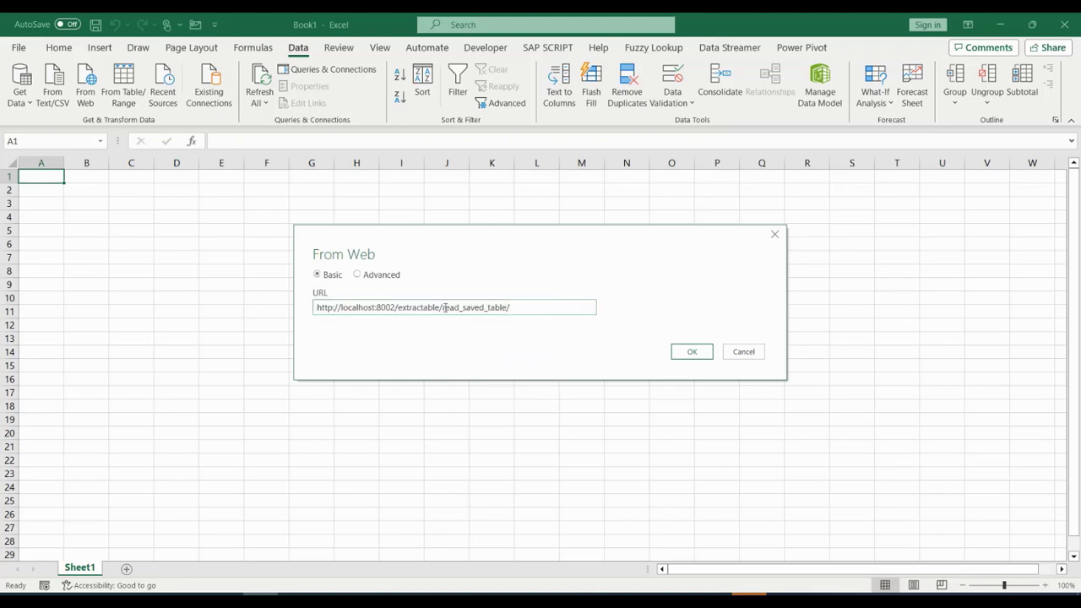
double_click(473, 307)
text(SBOOK)
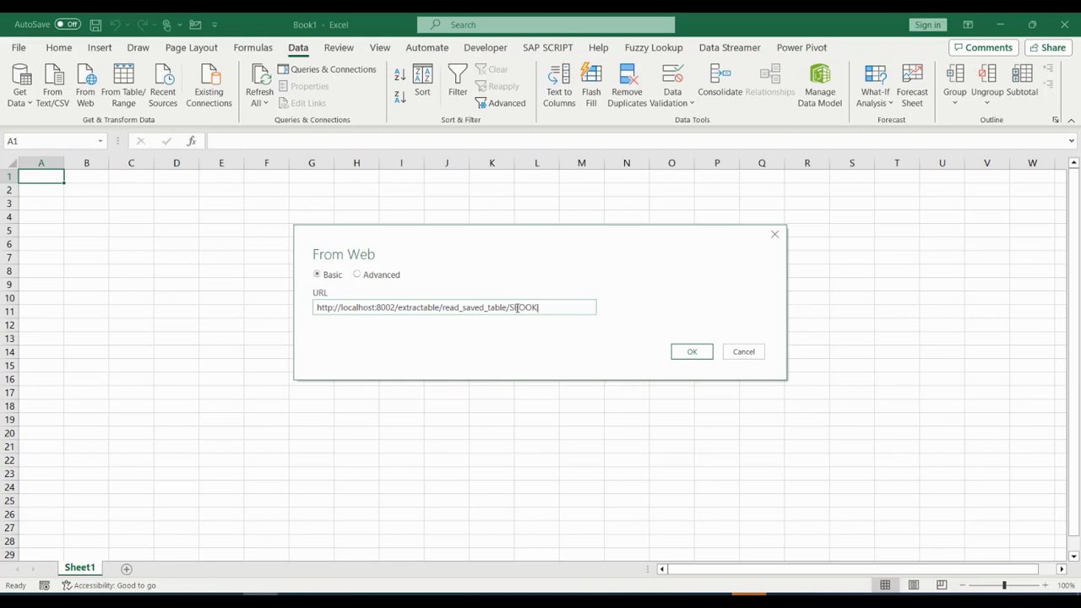
text(PROCL)
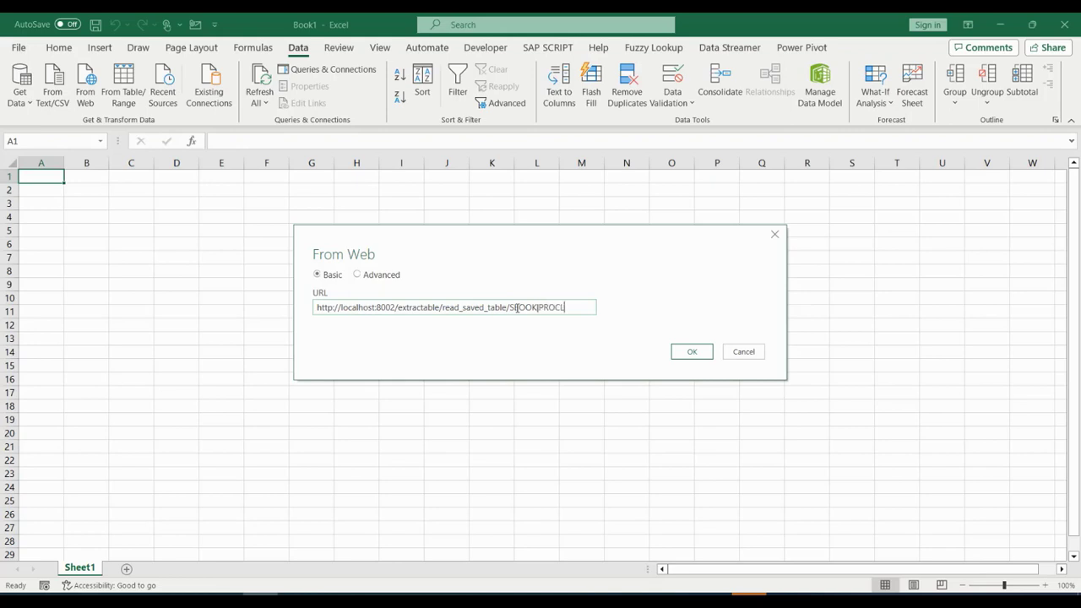
text(NT100)
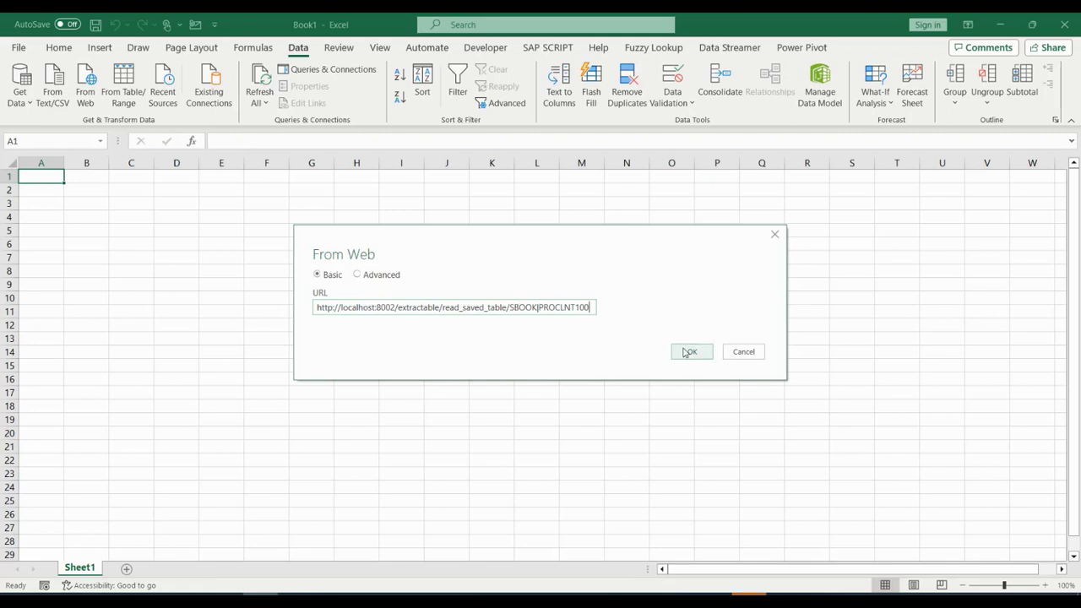
click(690, 351)
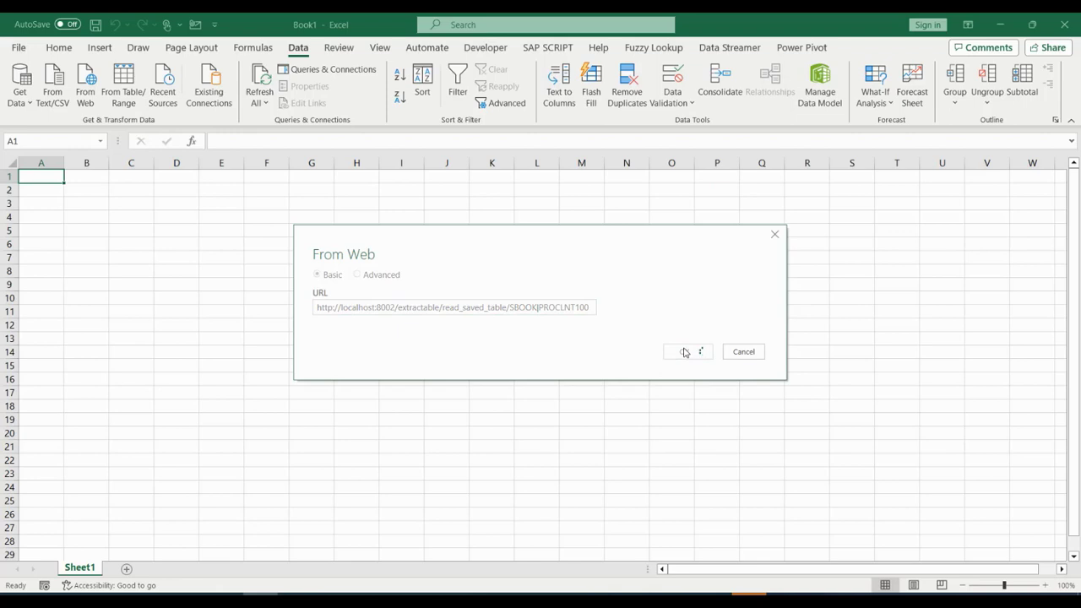
Send the fetched SBOOK preview into Power Query via Transform Data.
click(684, 352)
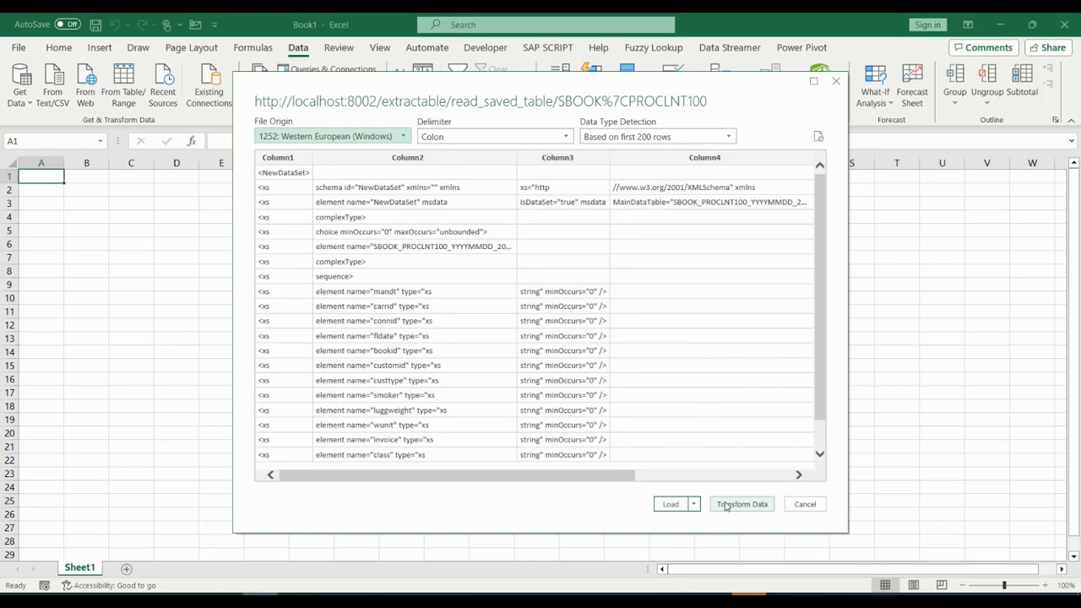
click(742, 503)
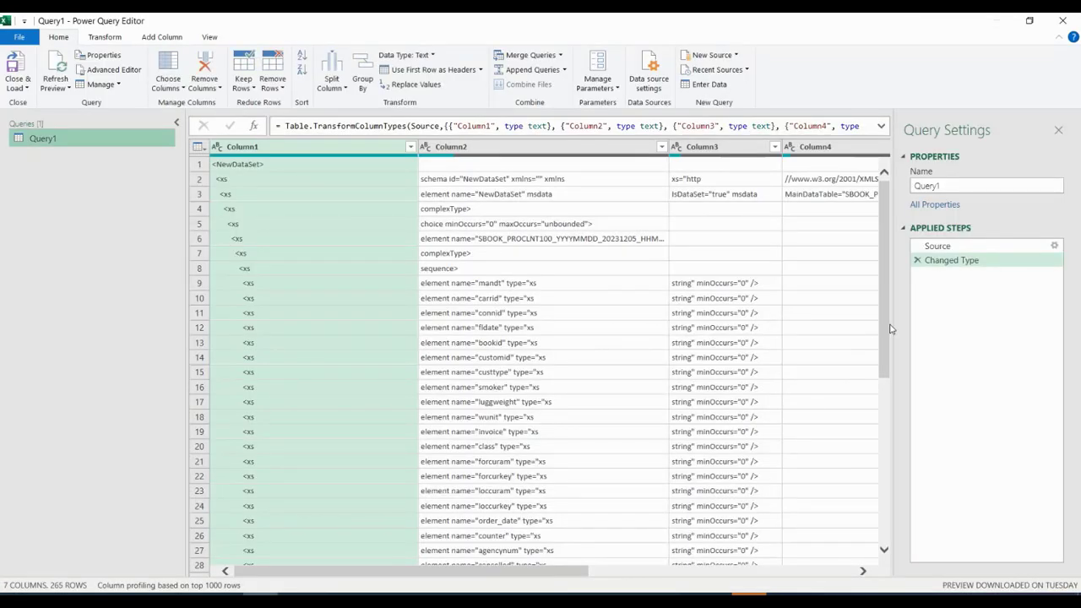
mouse_move(952, 260)
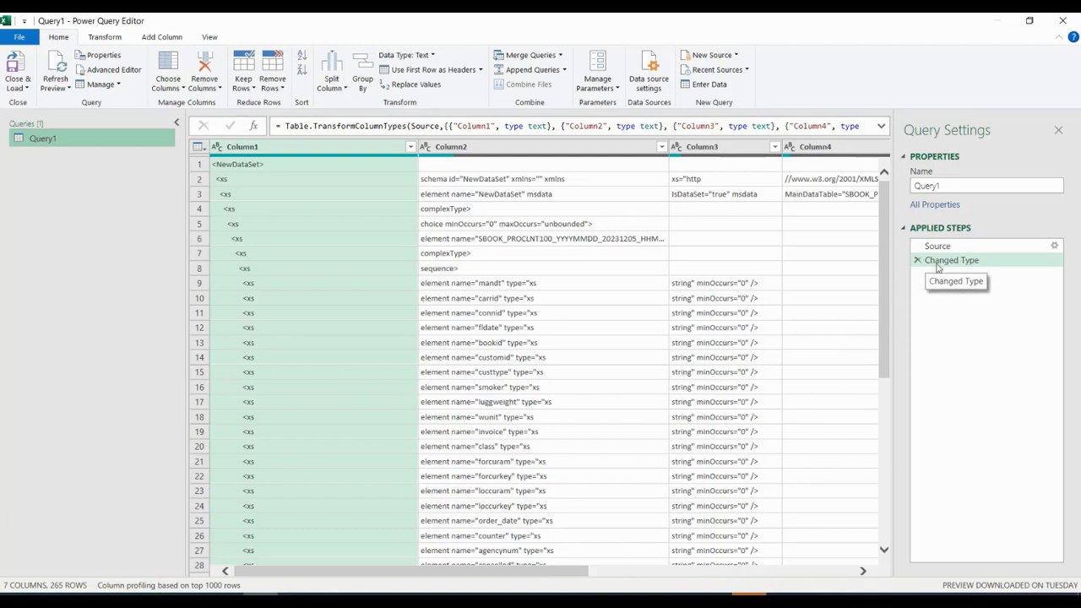
Delete the Changed Type step so Source is the only applied step in Query1.
click(916, 260)
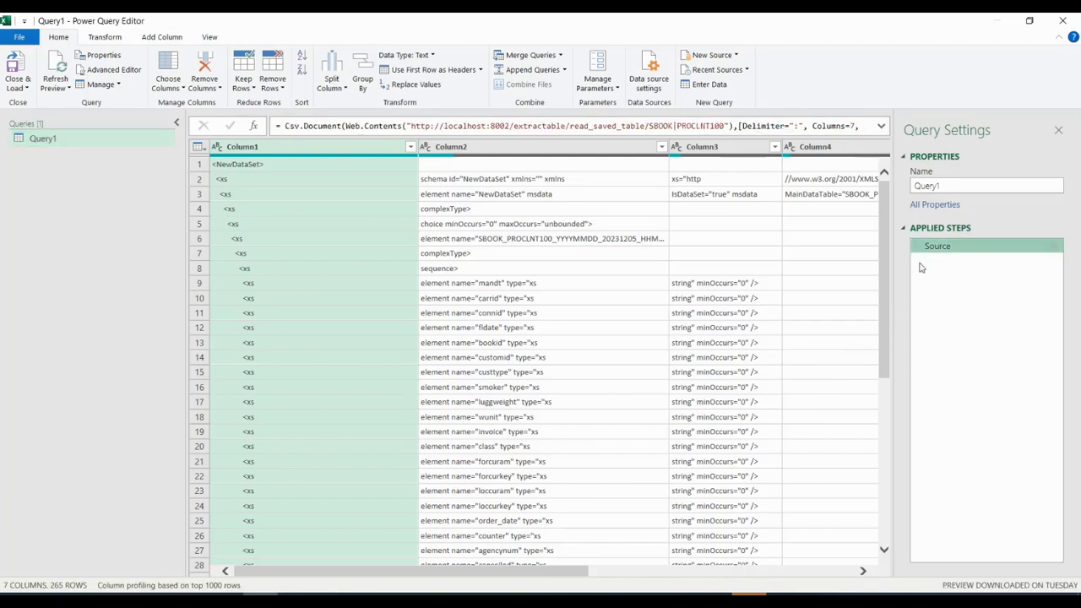
mouse_move(938, 246)
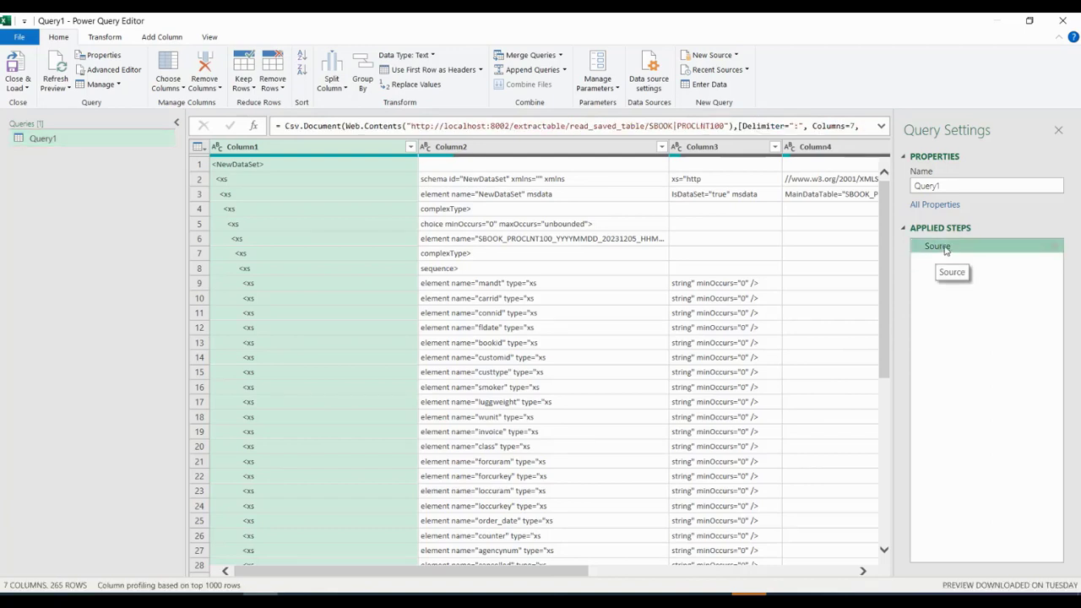
double_click(937, 246)
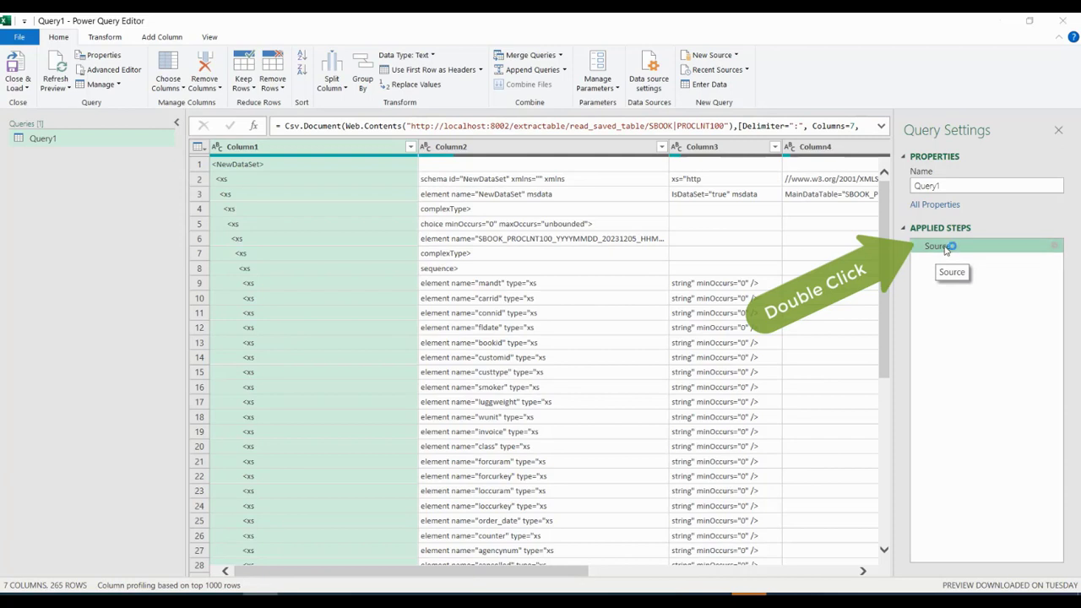
Set the Source step to open the service as Xml Tables with 65001 UTF-8 file origin.
double_click(937, 247)
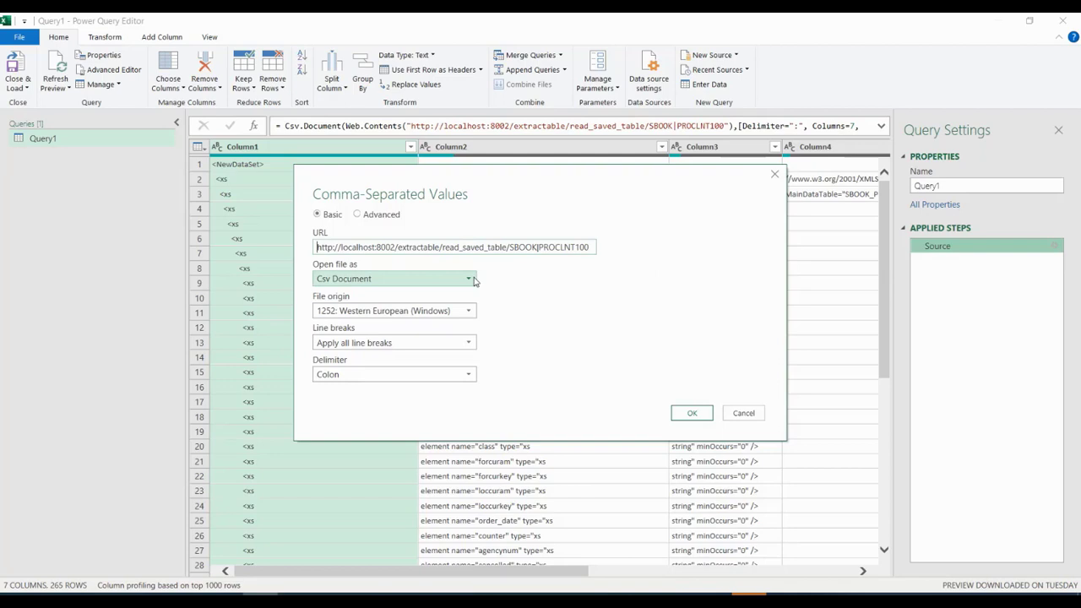
click(468, 278)
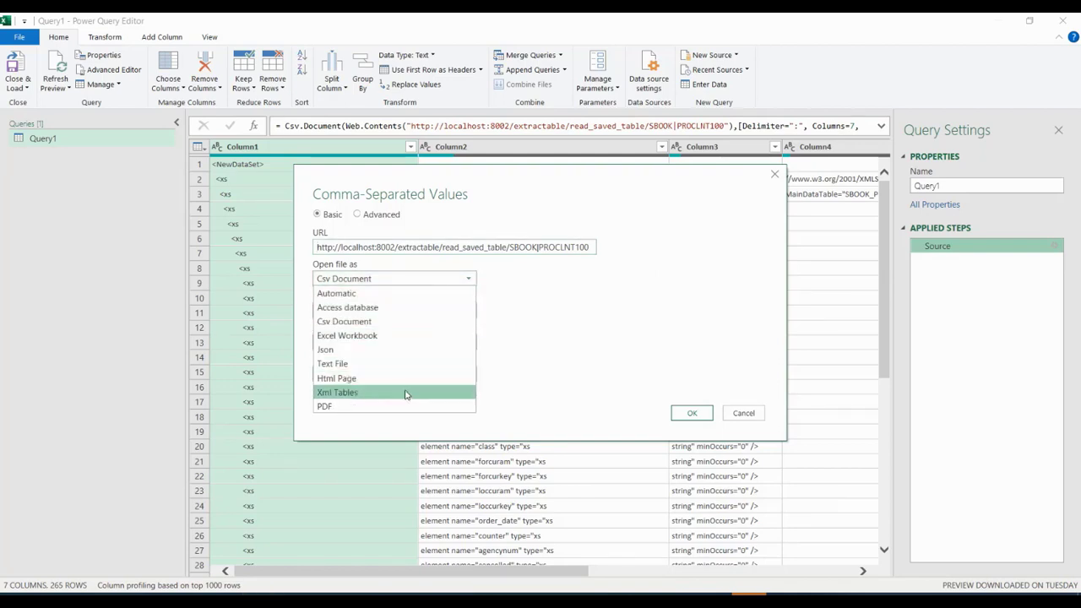
click(338, 392)
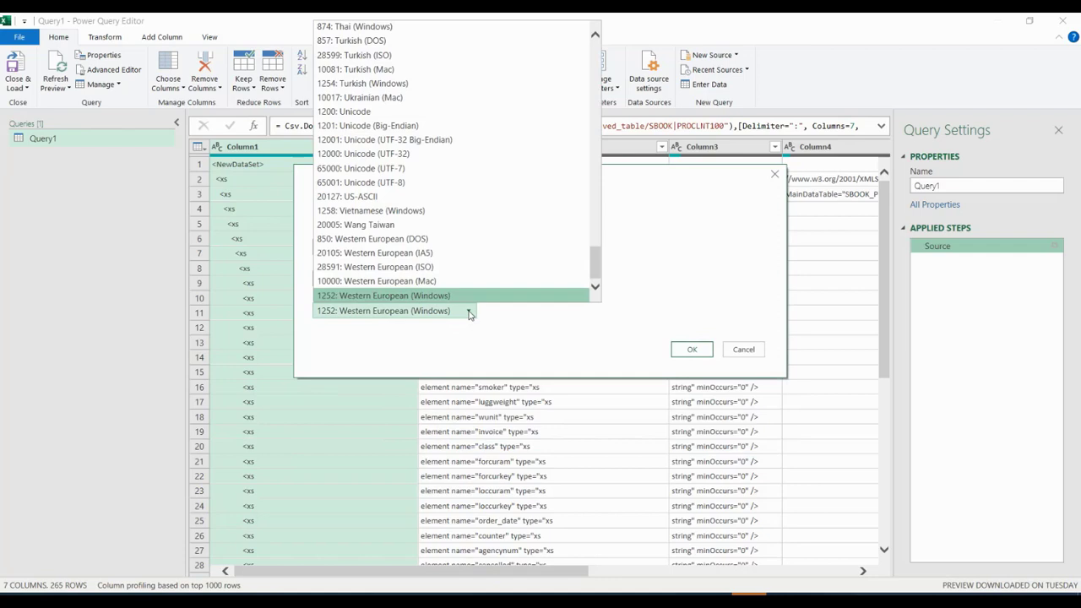
click(358, 182)
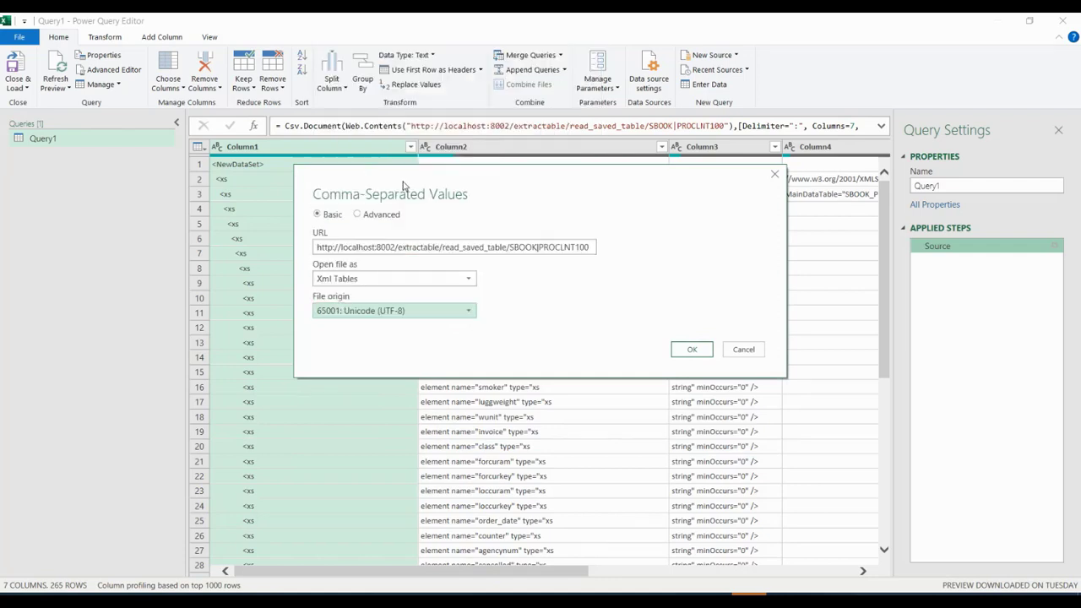
mouse_move(605, 270)
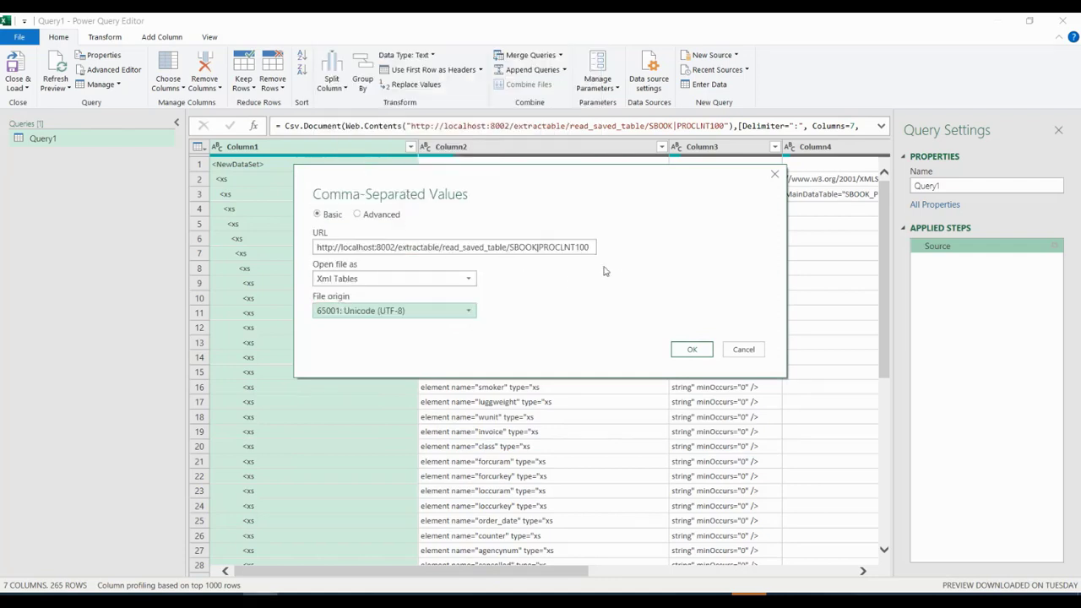
mouse_move(662, 318)
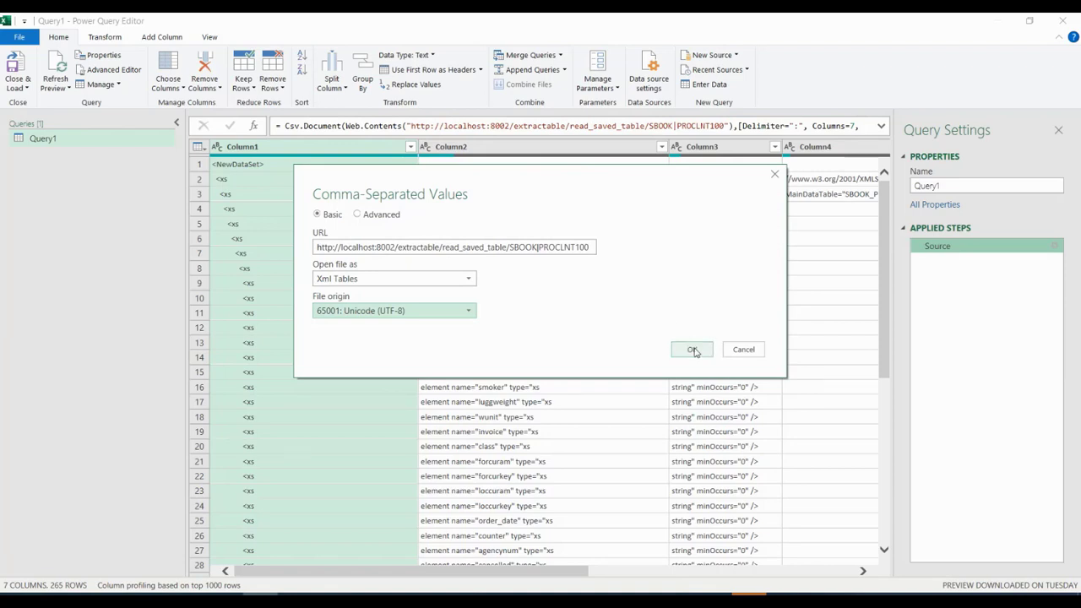
click(691, 348)
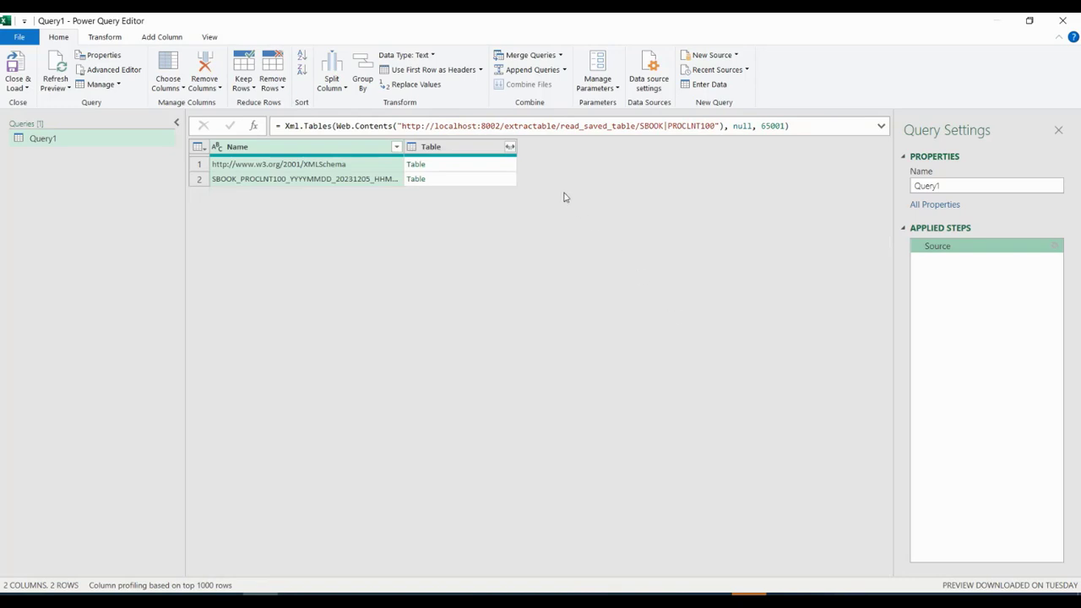
Expand the Table column into SBOOK fields like mandt, carrid and connid without name prefixes.
click(510, 145)
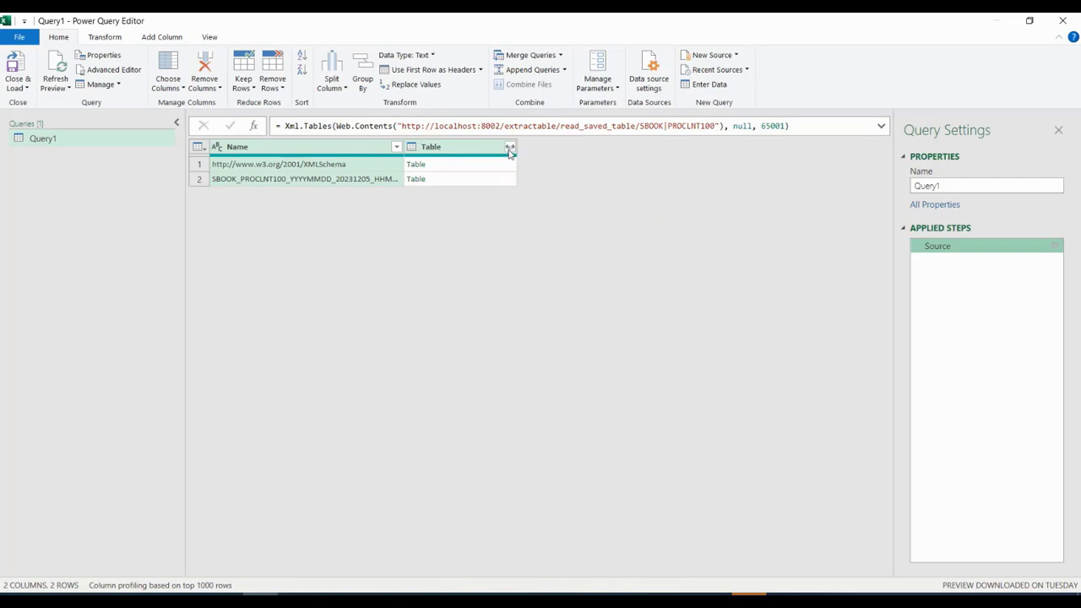
click(510, 146)
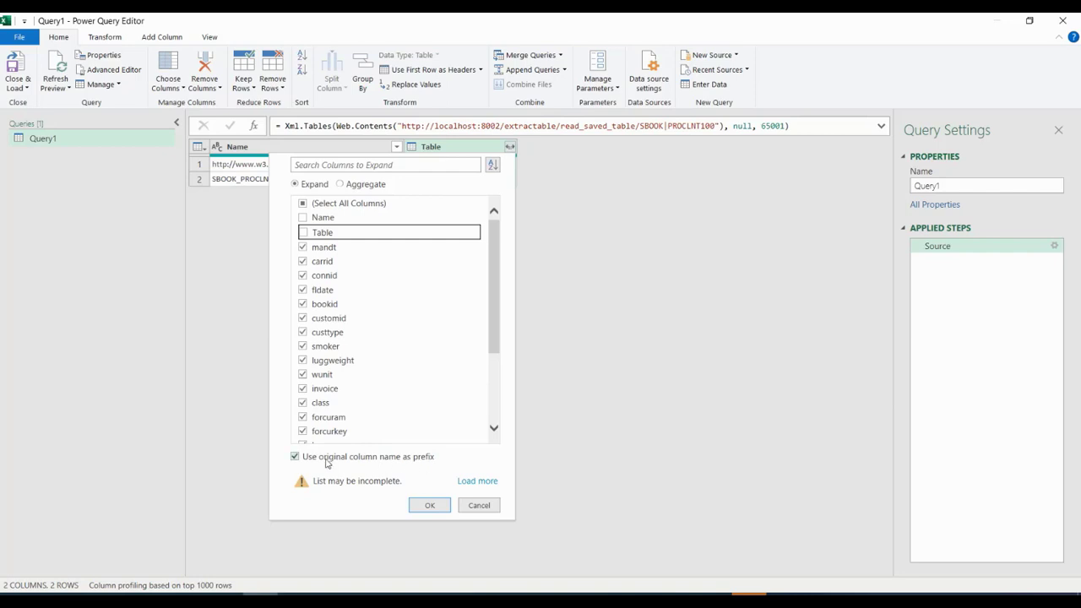
click(294, 456)
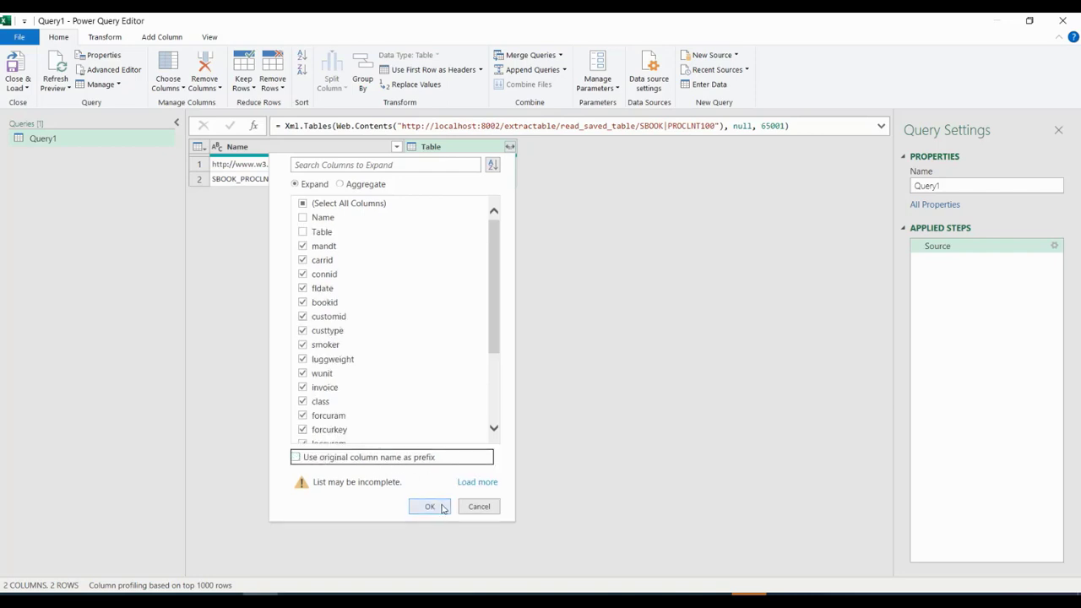
click(429, 506)
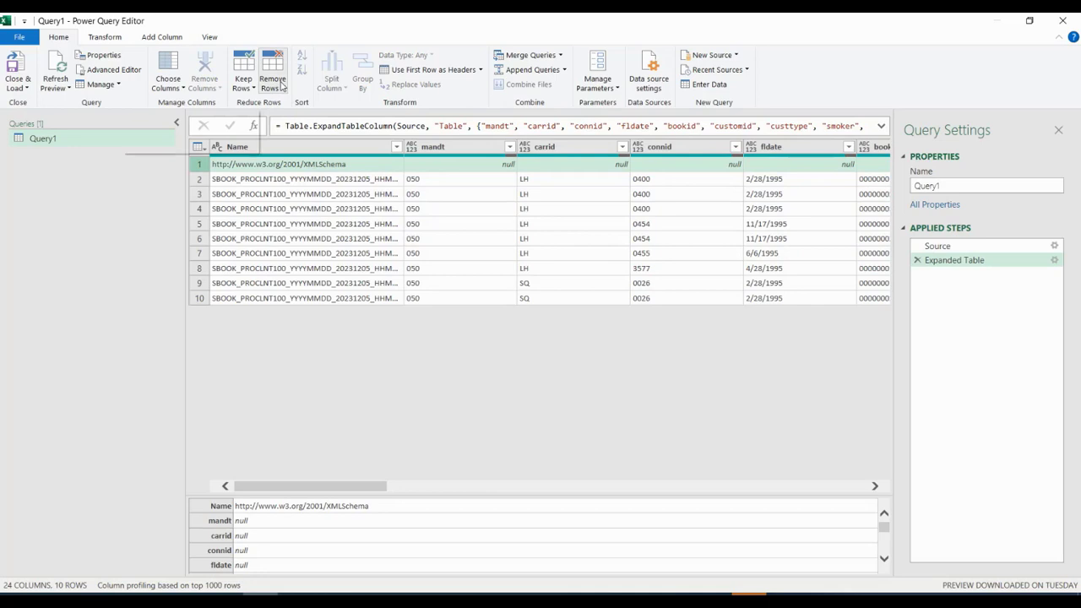
Remove the top 1 row of nulls, leaving the nine SBOOK booking rows.
click(272, 71)
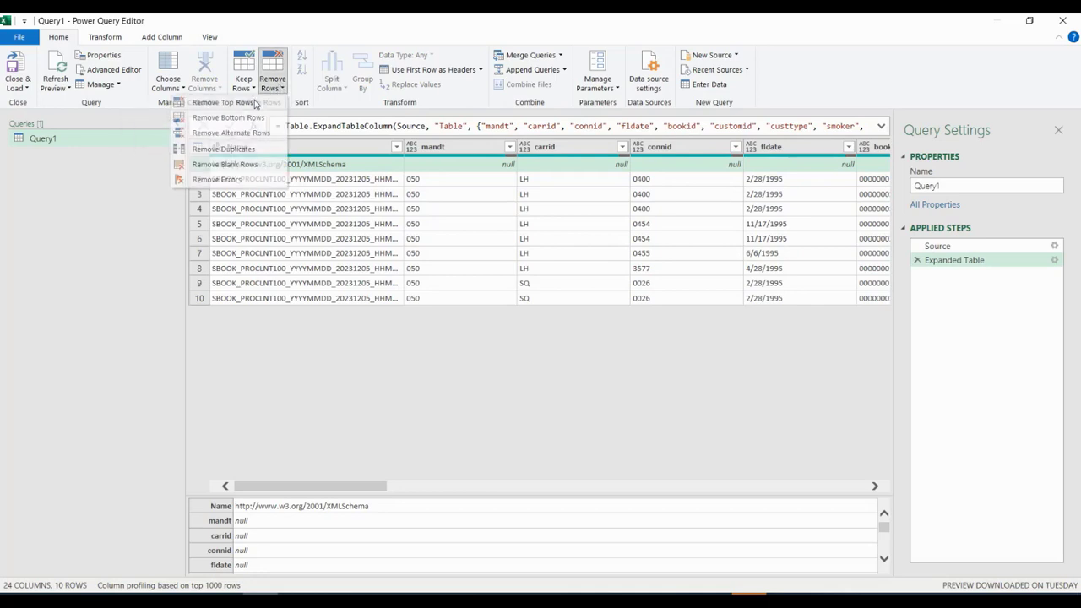
click(223, 103)
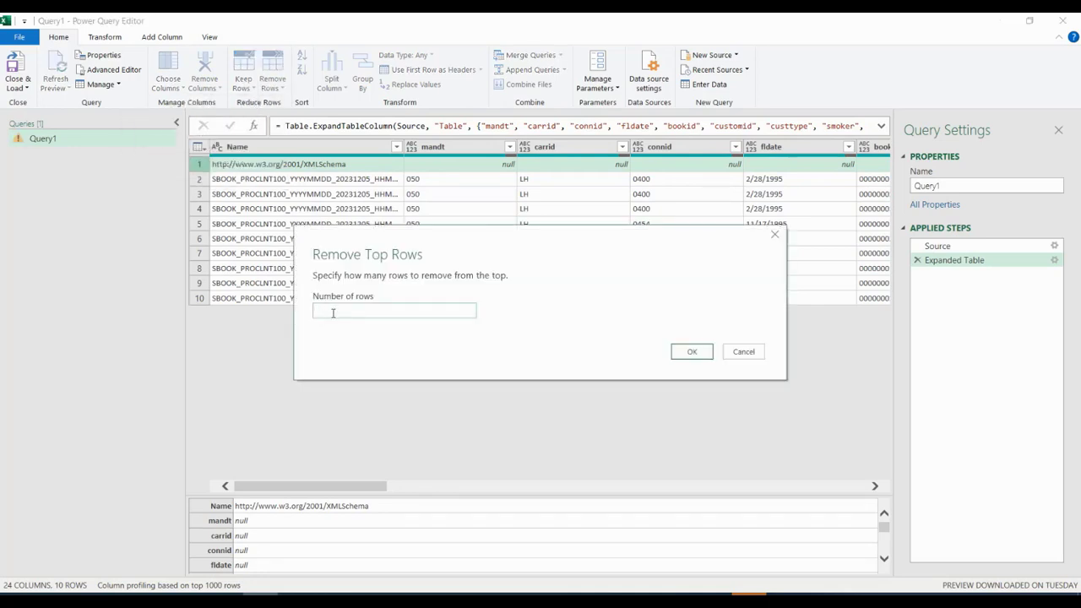
text(1)
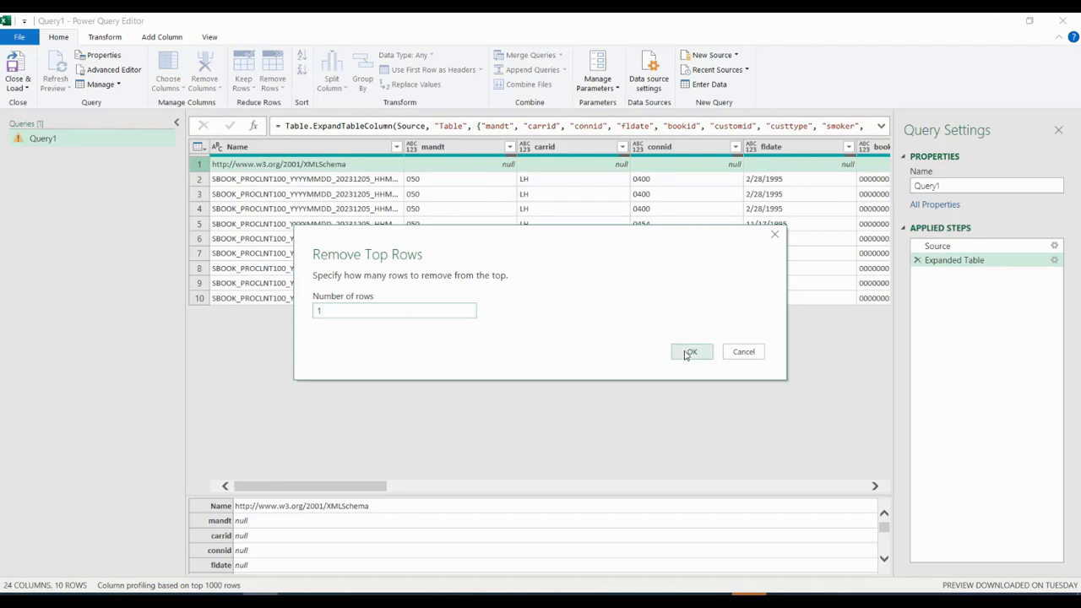
click(691, 352)
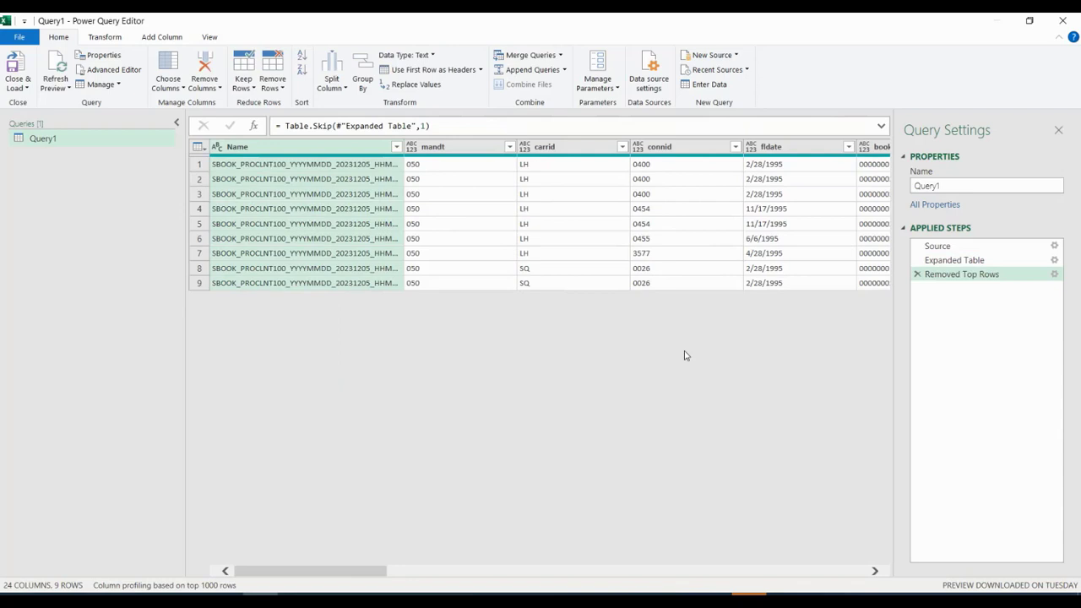
mouse_move(375, 273)
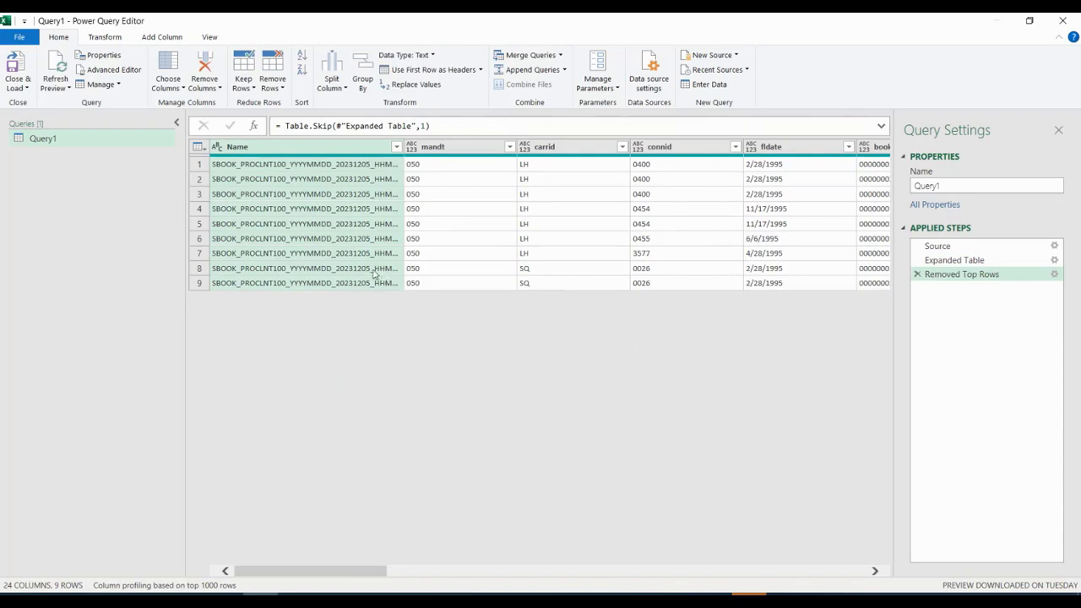
mouse_move(71, 98)
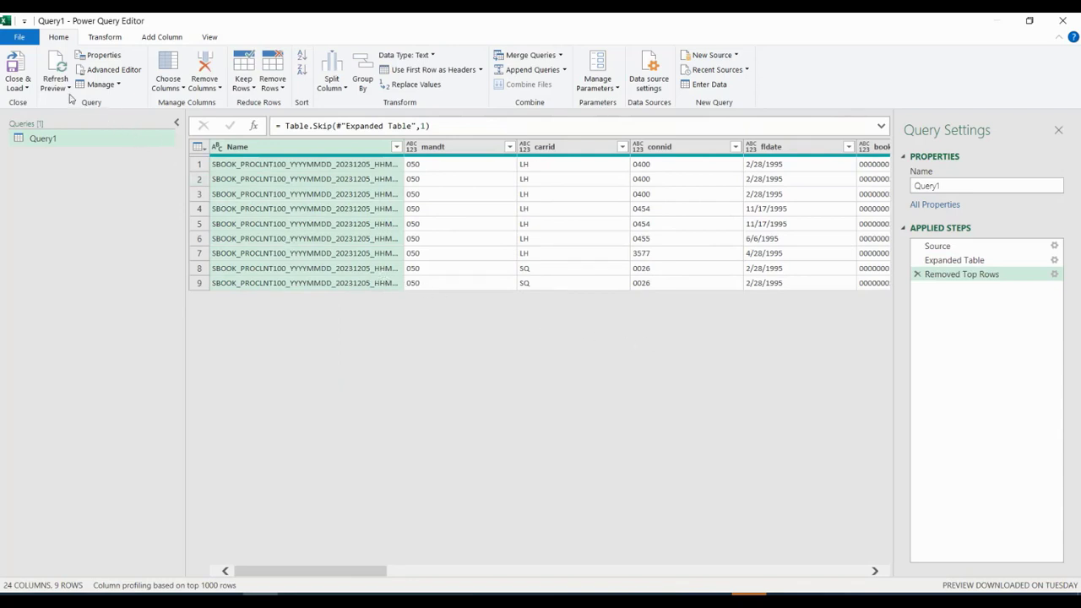
mouse_move(19, 71)
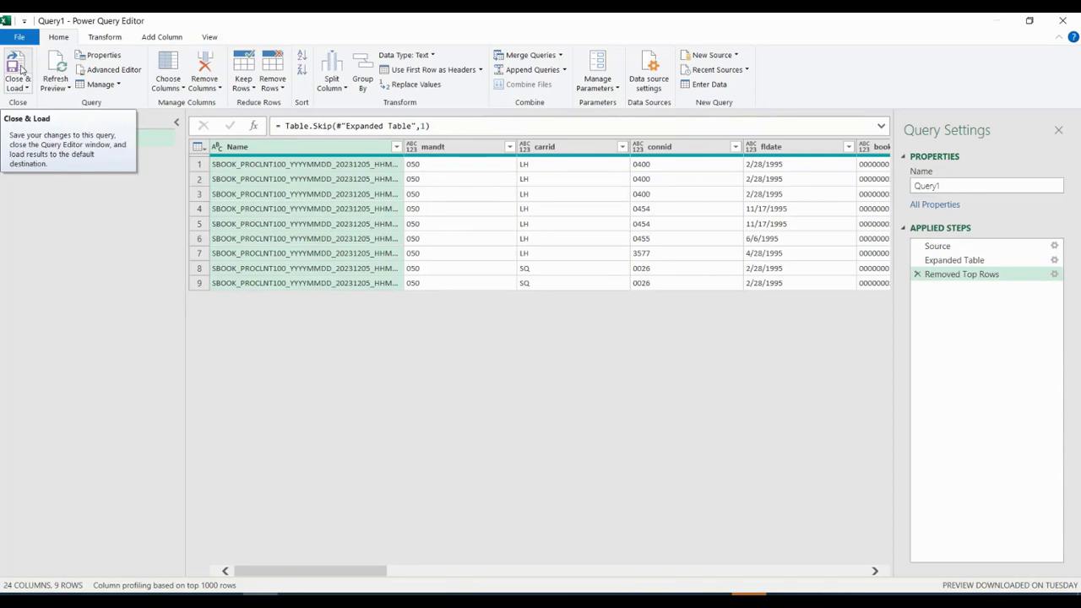
Close & Load Query1 as a nine-row SBOOK table and scroll across its columns.
click(17, 71)
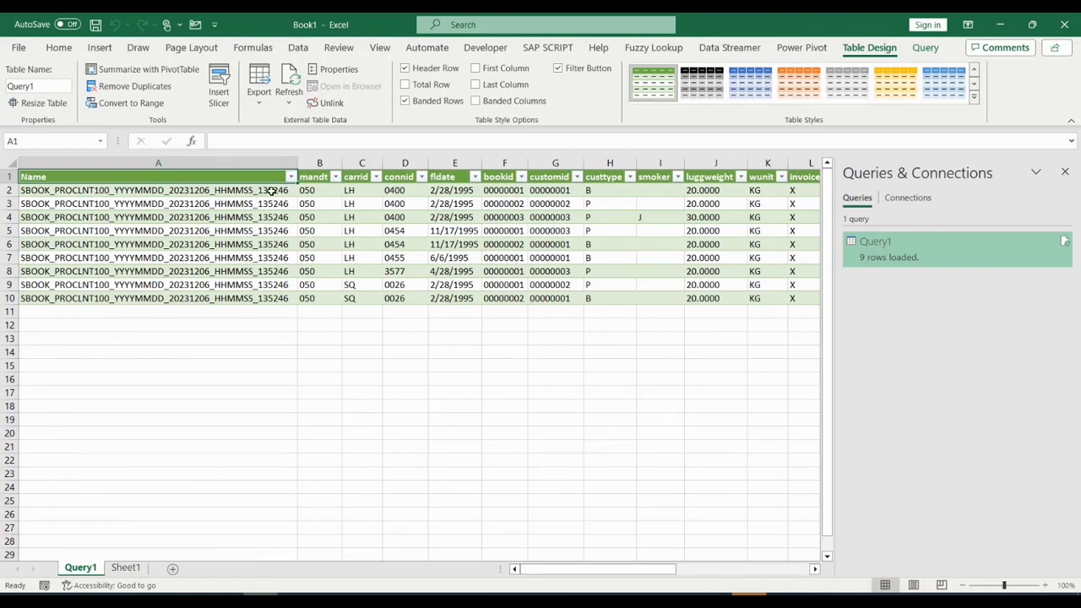
mouse_move(188, 194)
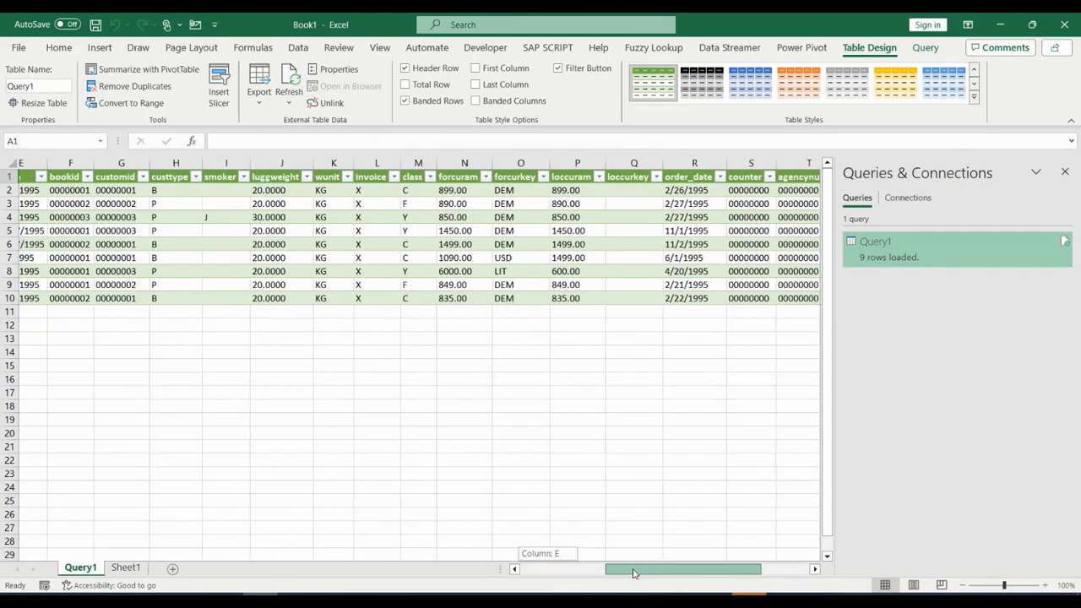
drag(633, 568, 532, 568)
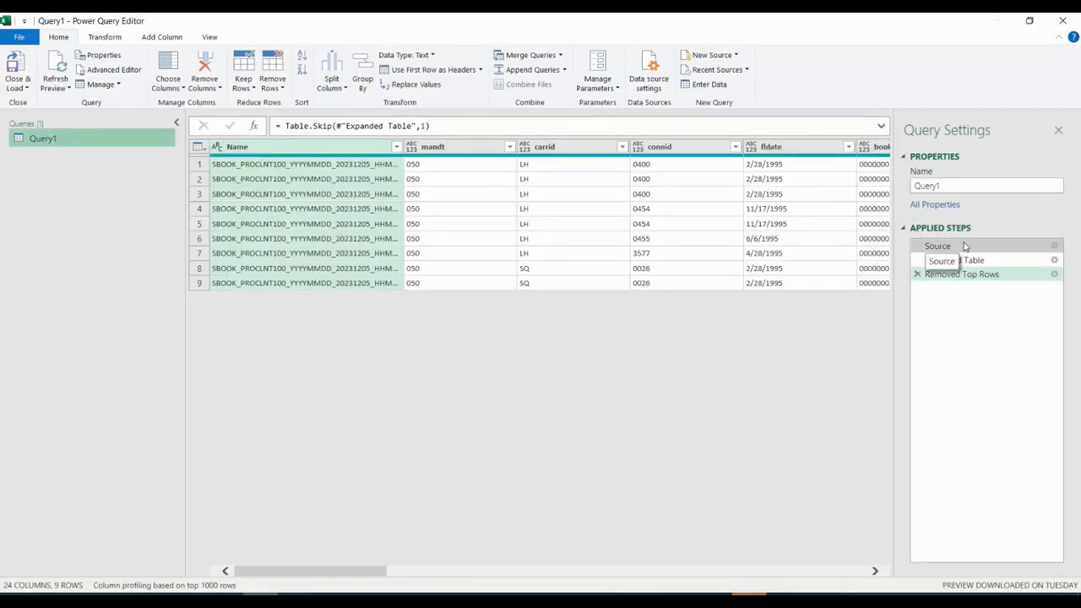
Reopen Query1's Source settings, then select and copy ExtracTable's extract_table service address.
click(937, 247)
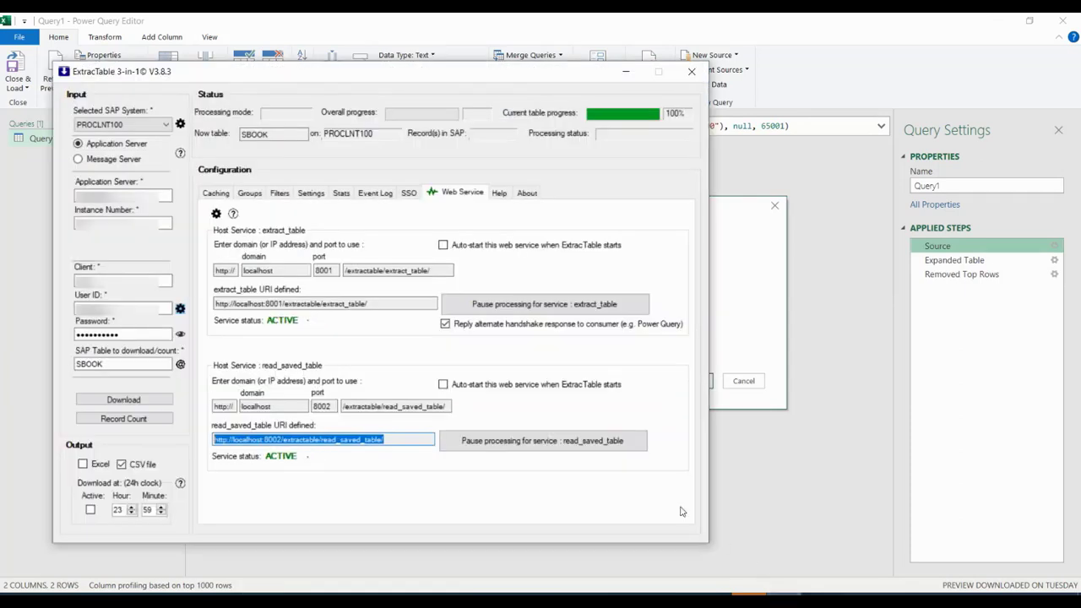
click(325, 304)
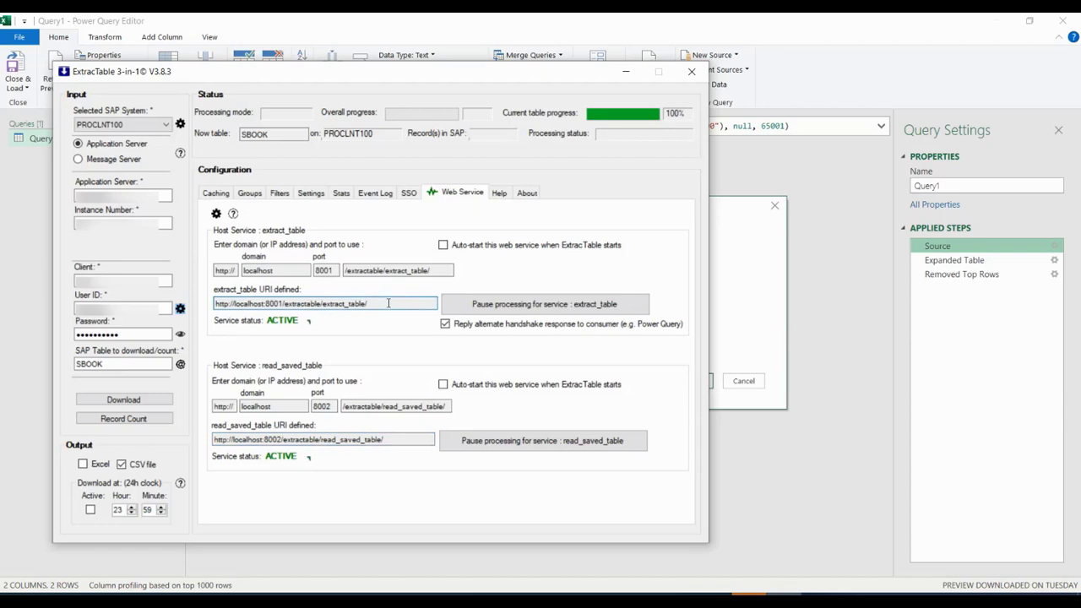
triple_click(324, 304)
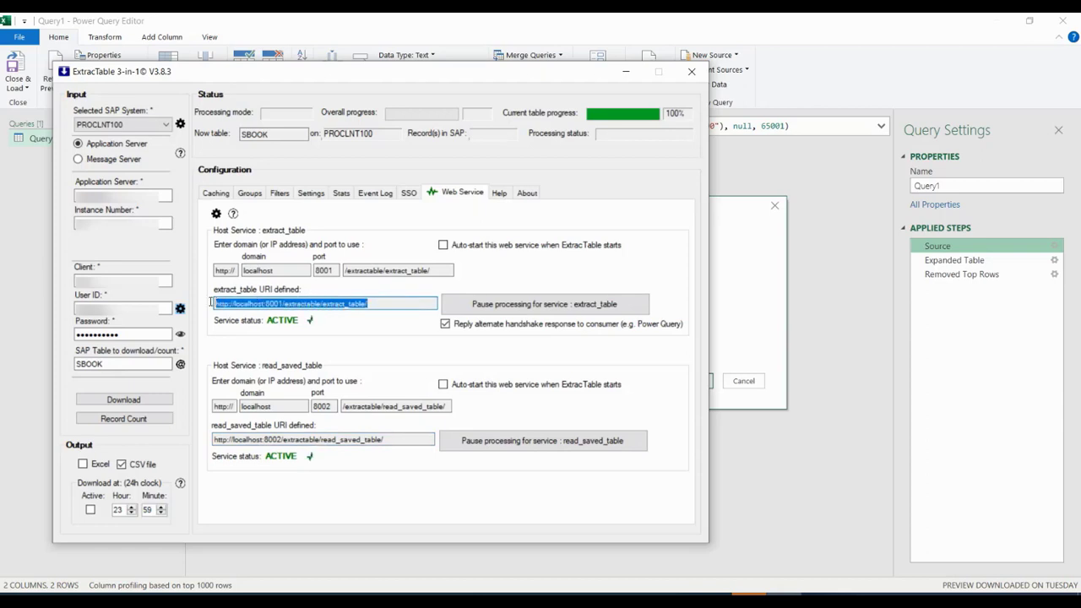
right_click(324, 304)
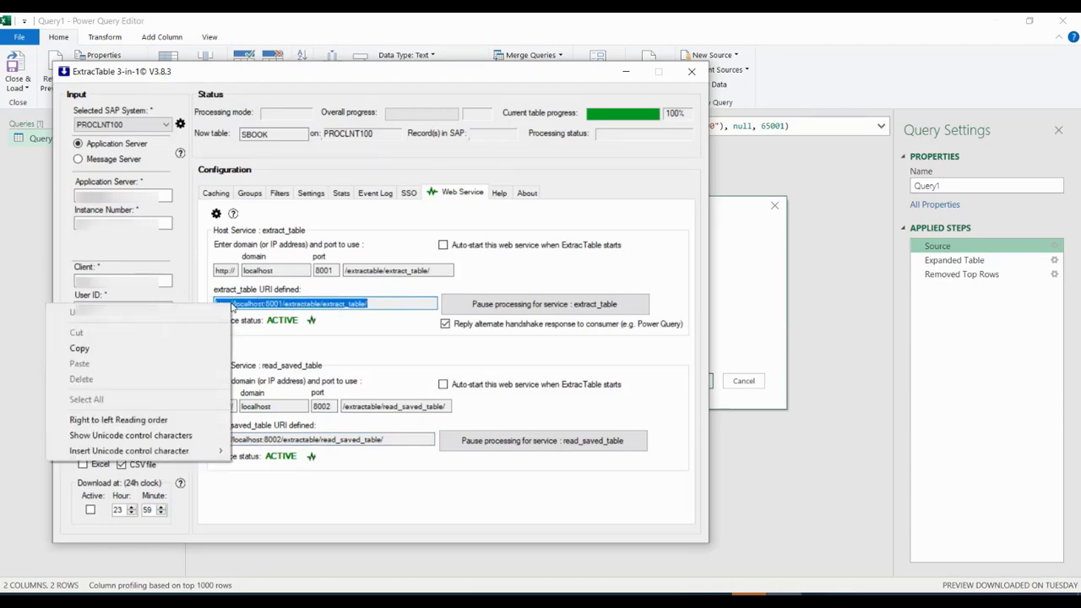
click(392, 355)
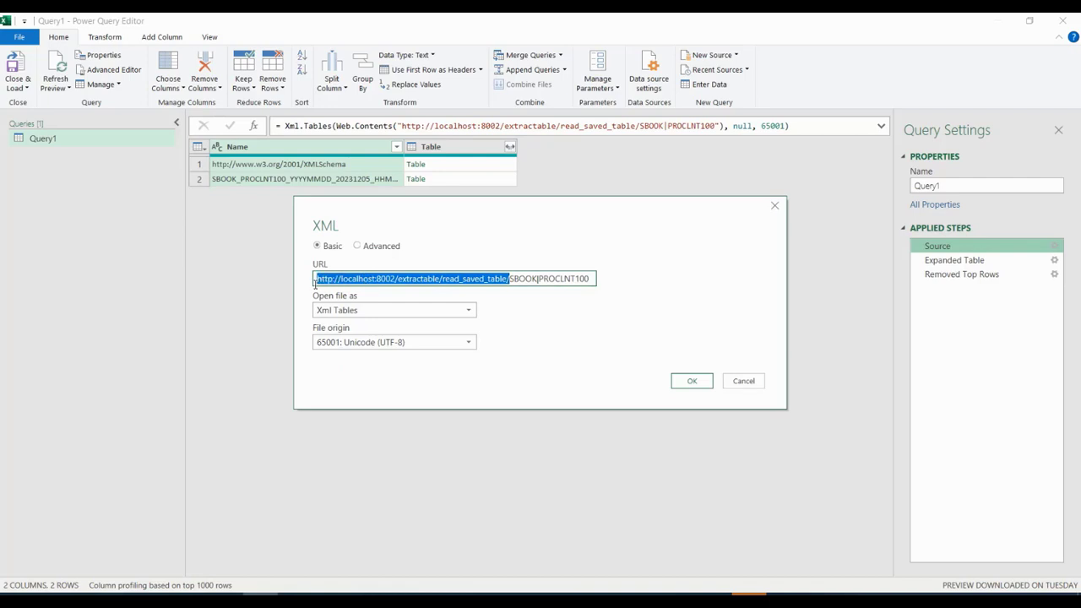
Replace the read_saved_table address with the pasted extract_table URI ending SBOOK|PROCLNT100 and confirm.
key(Delete)
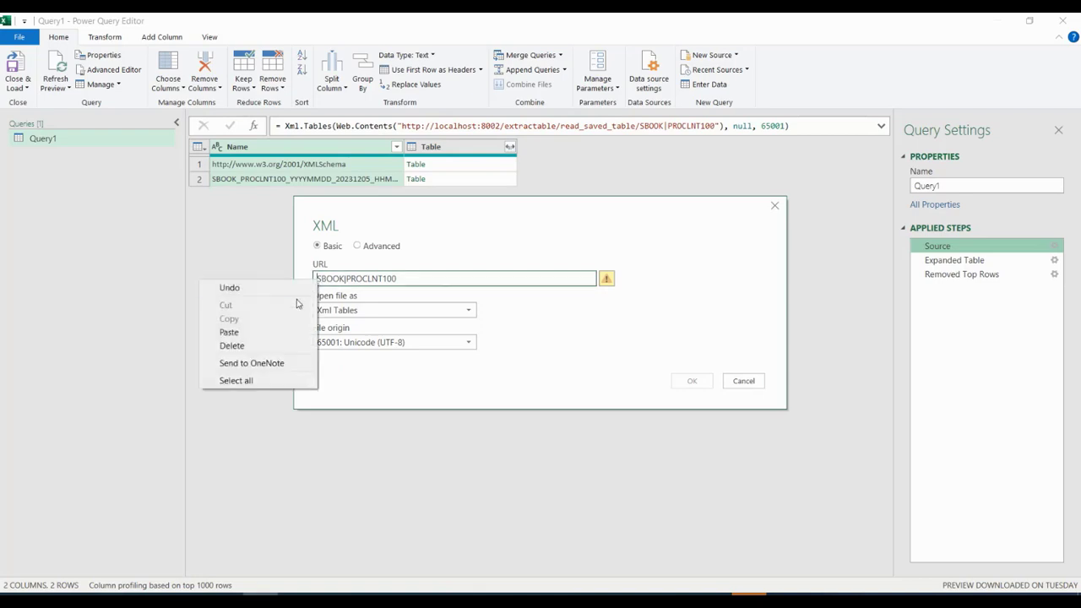
click(229, 331)
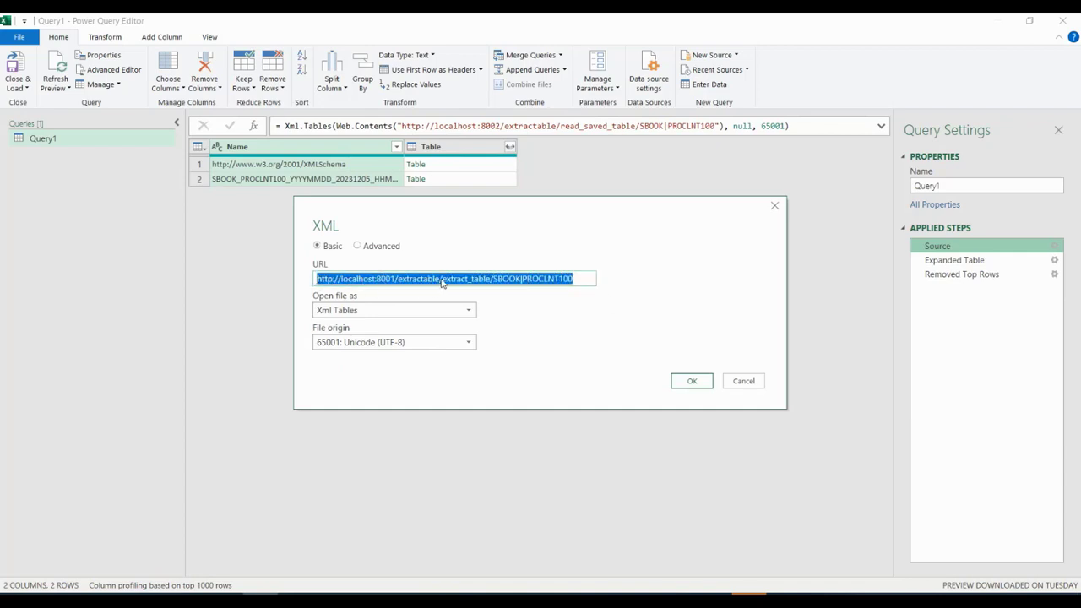
double_click(467, 279)
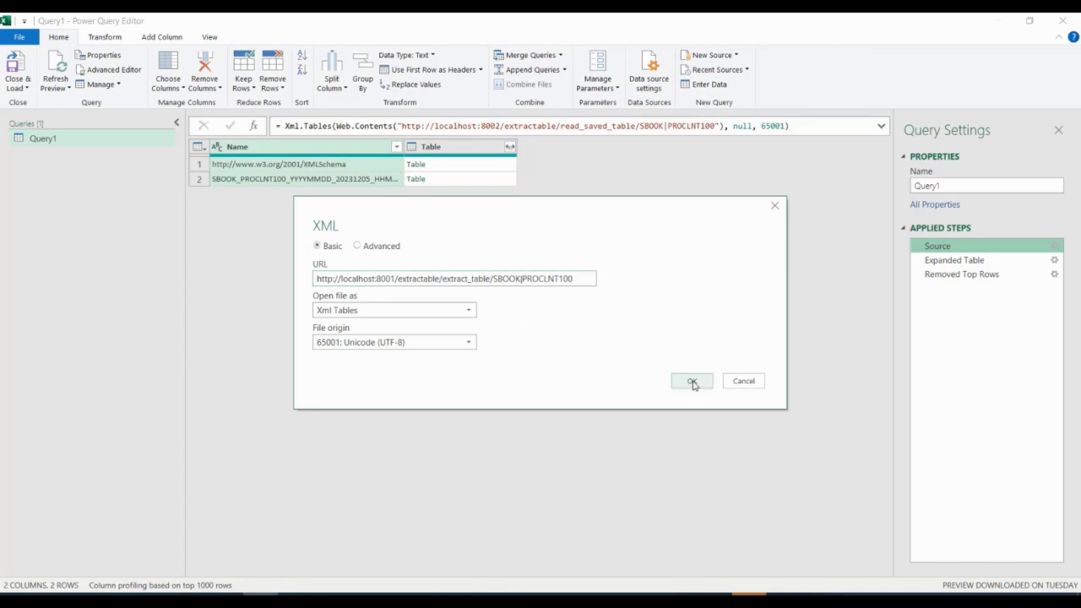
click(691, 382)
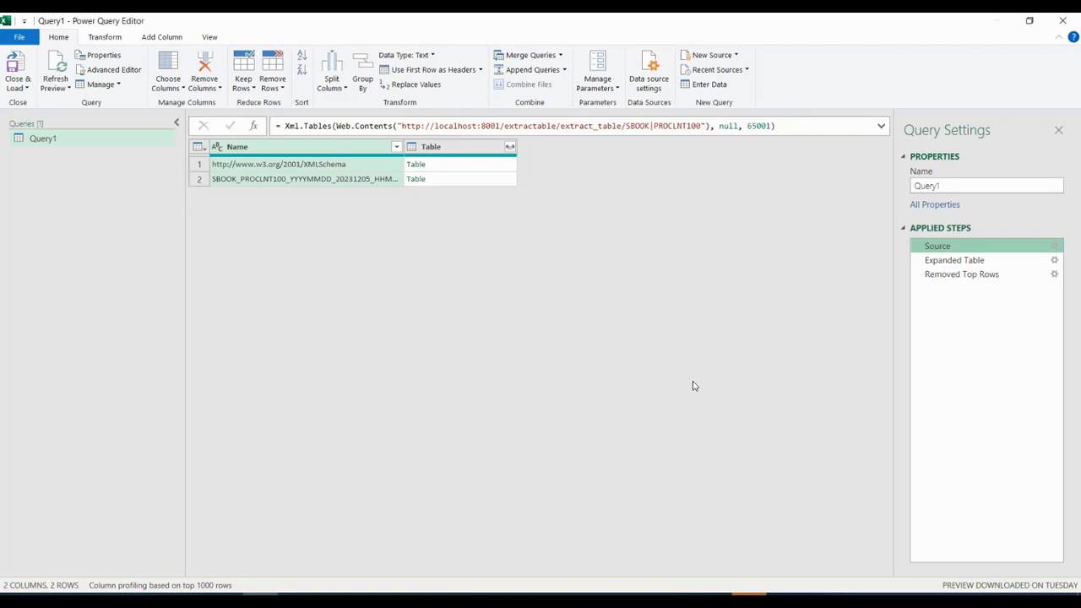
mouse_move(71, 132)
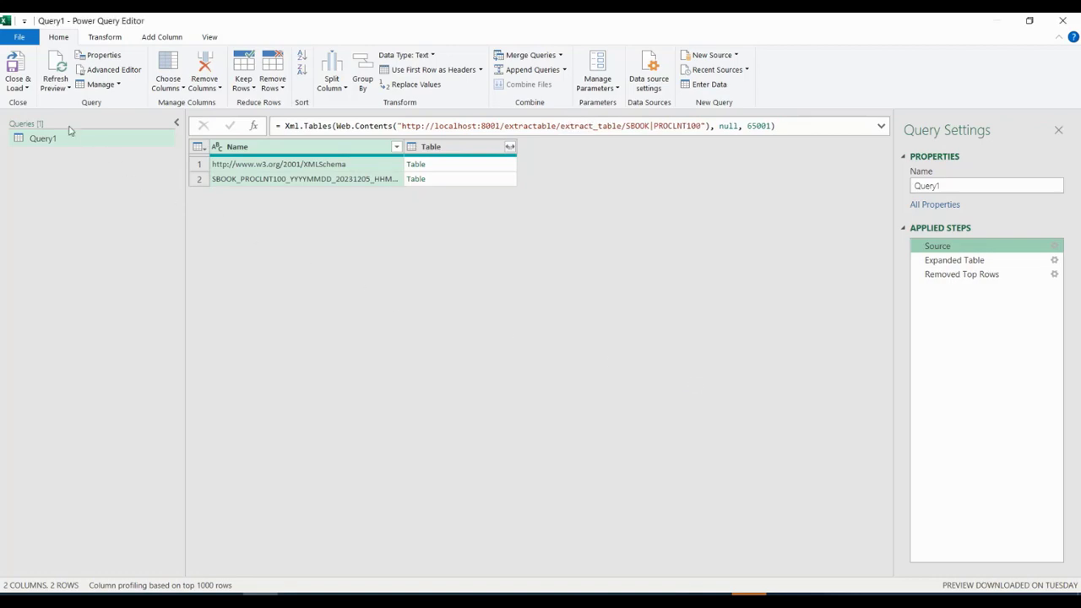
Close & Load Query1 so the 9 extracted rows land in the Excel worksheet.
click(17, 71)
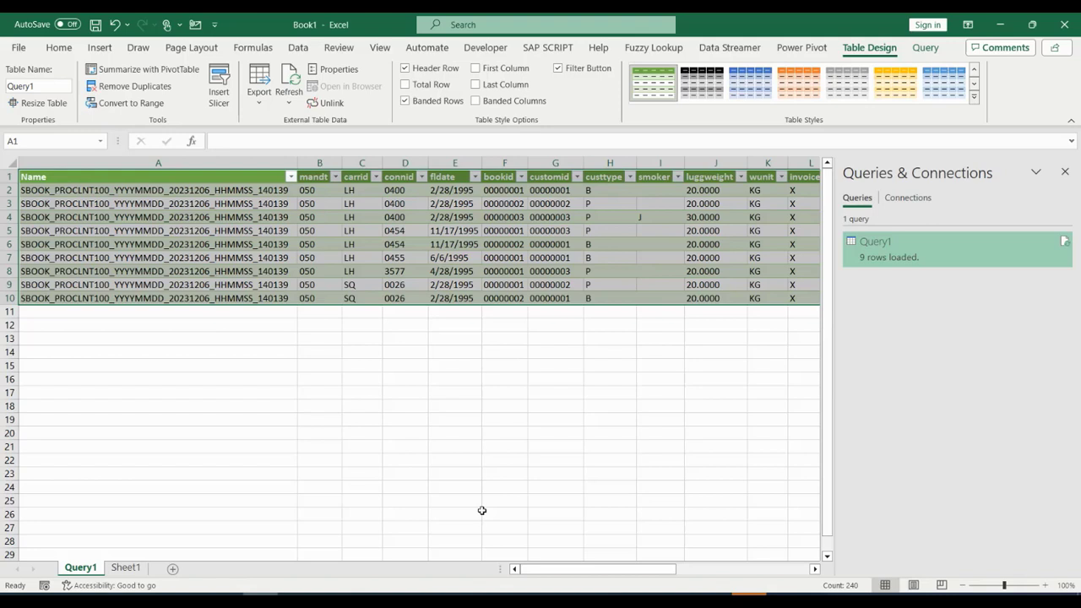
mouse_move(770, 547)
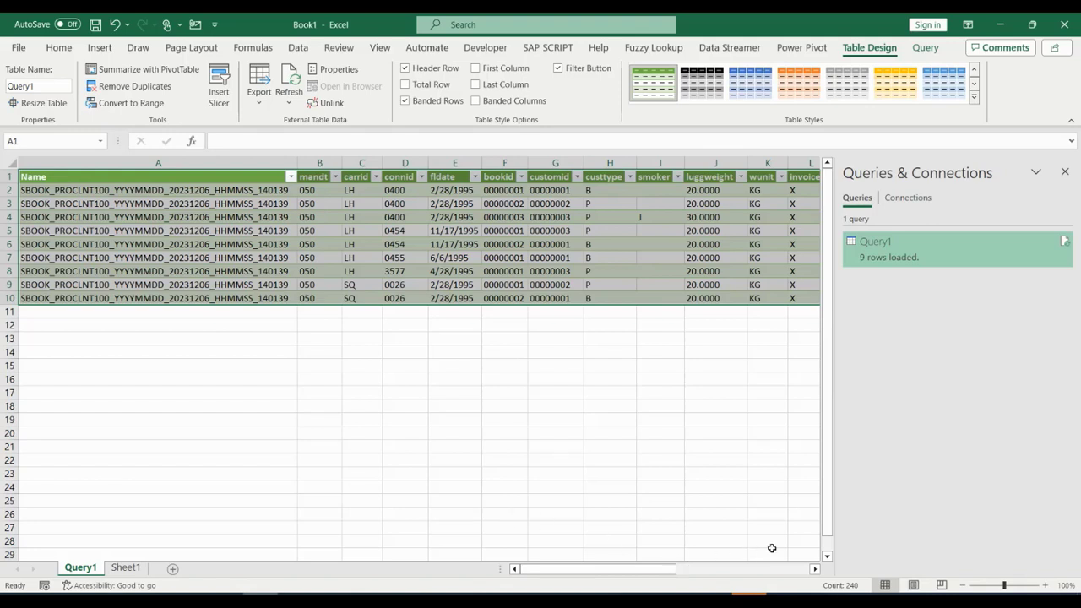
mouse_move(283, 240)
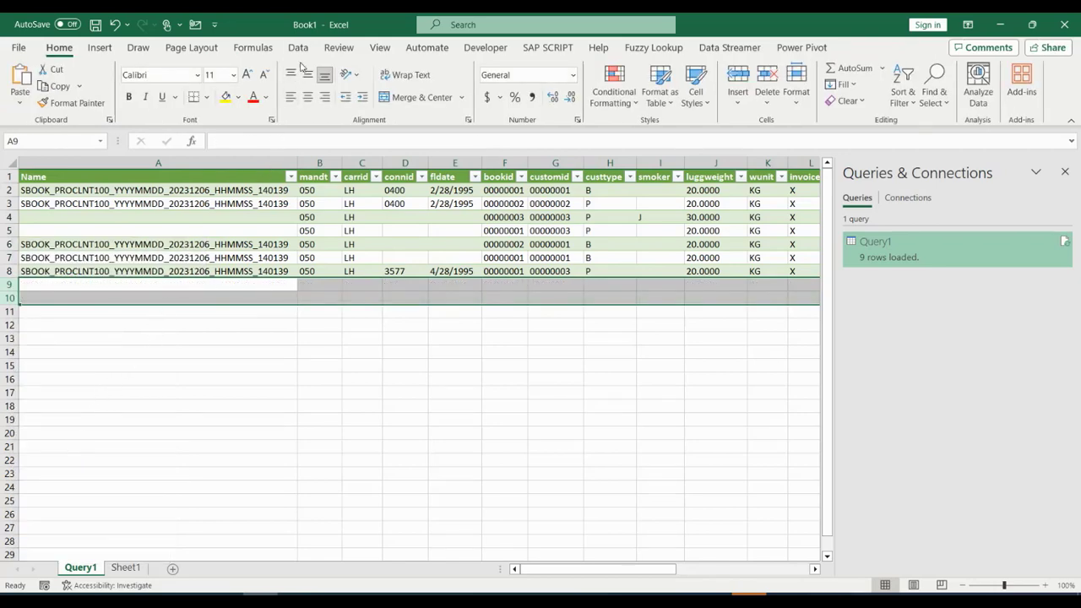
Run Refresh All from the Data ribbon to repull Query1 from localhost.
click(297, 47)
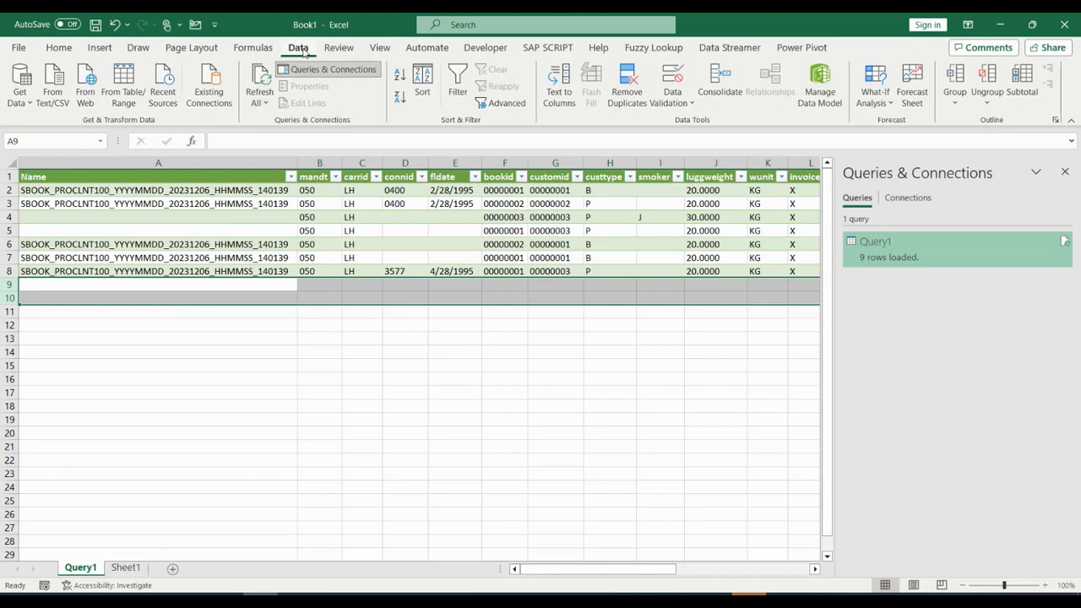
mouse_move(260, 81)
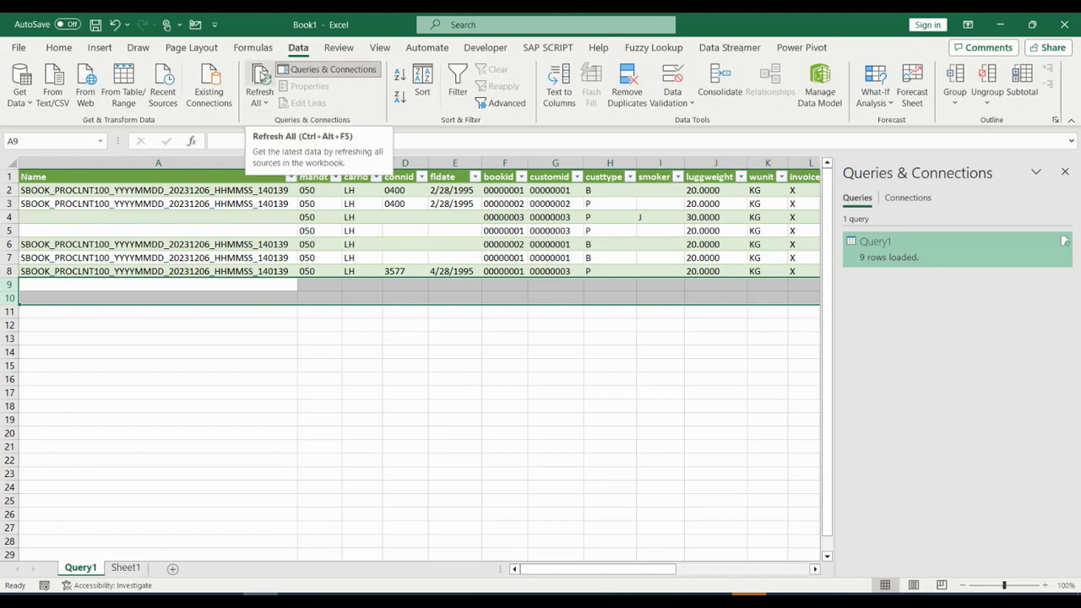
click(260, 81)
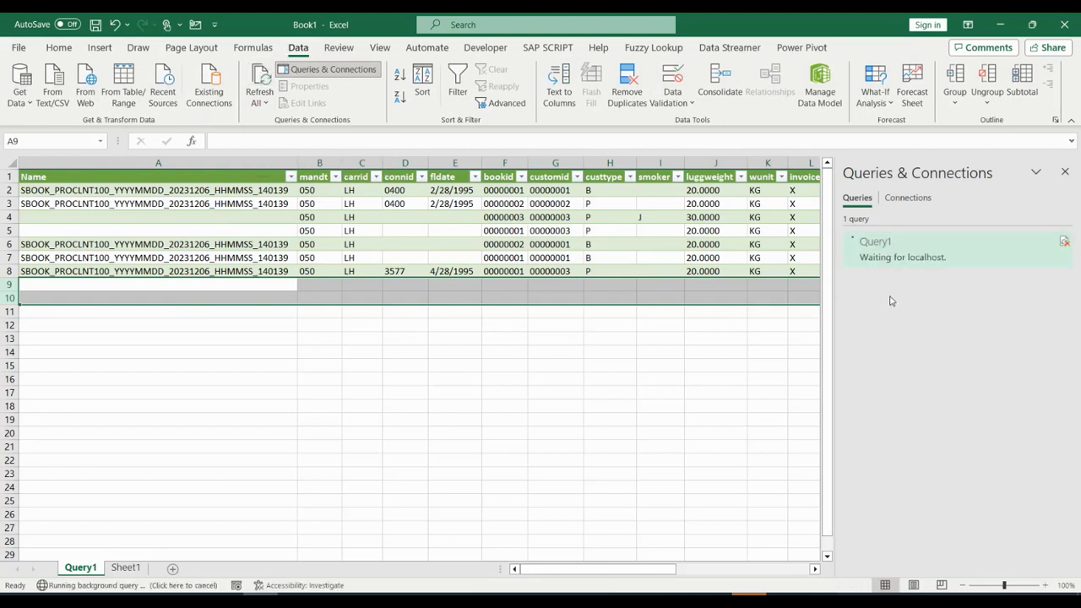